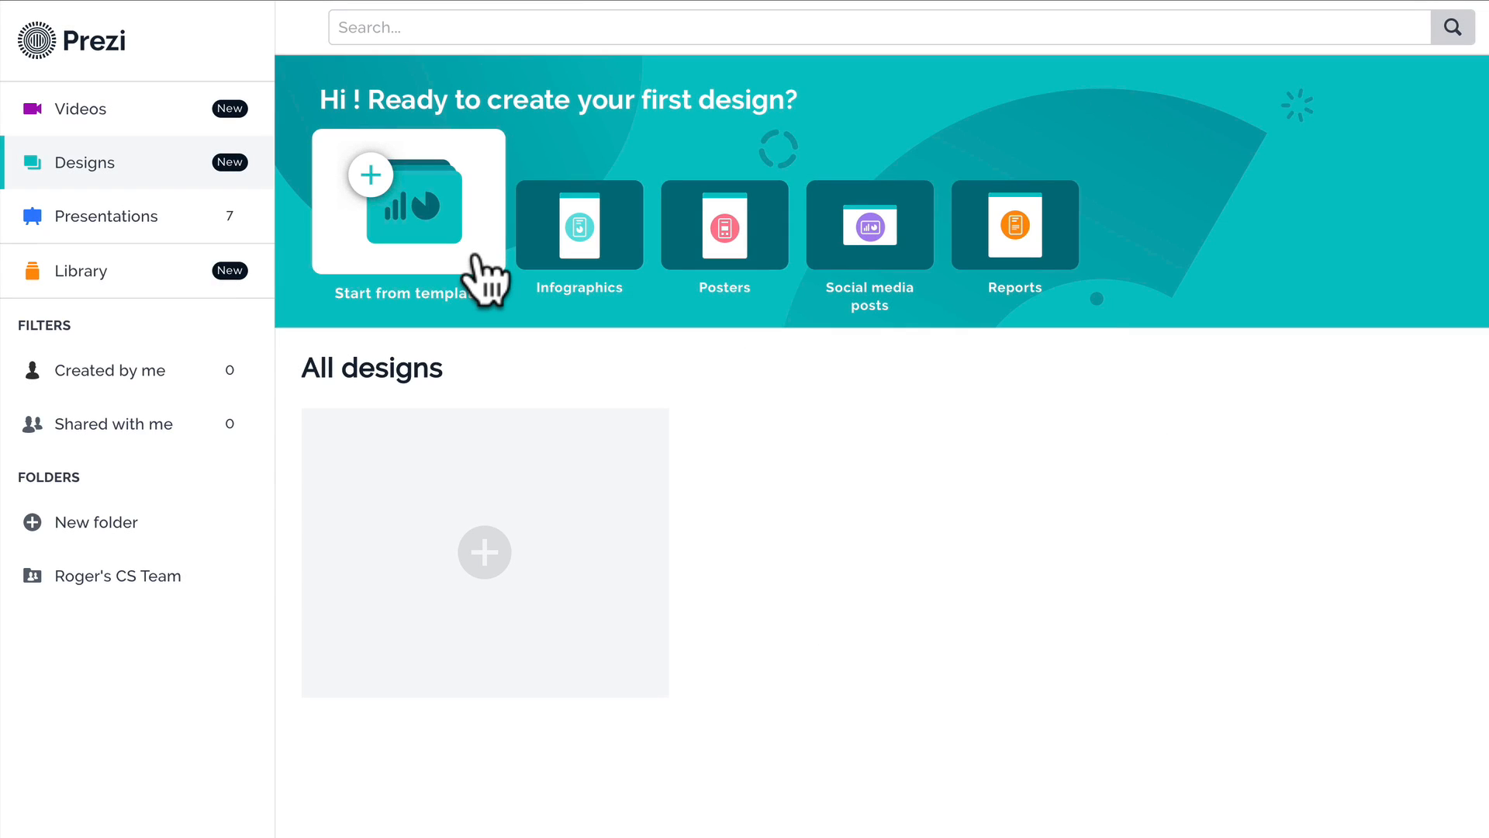
- Choose 'Start from template' on the Designs dashboard to open the template gallery
left_click(407, 202)
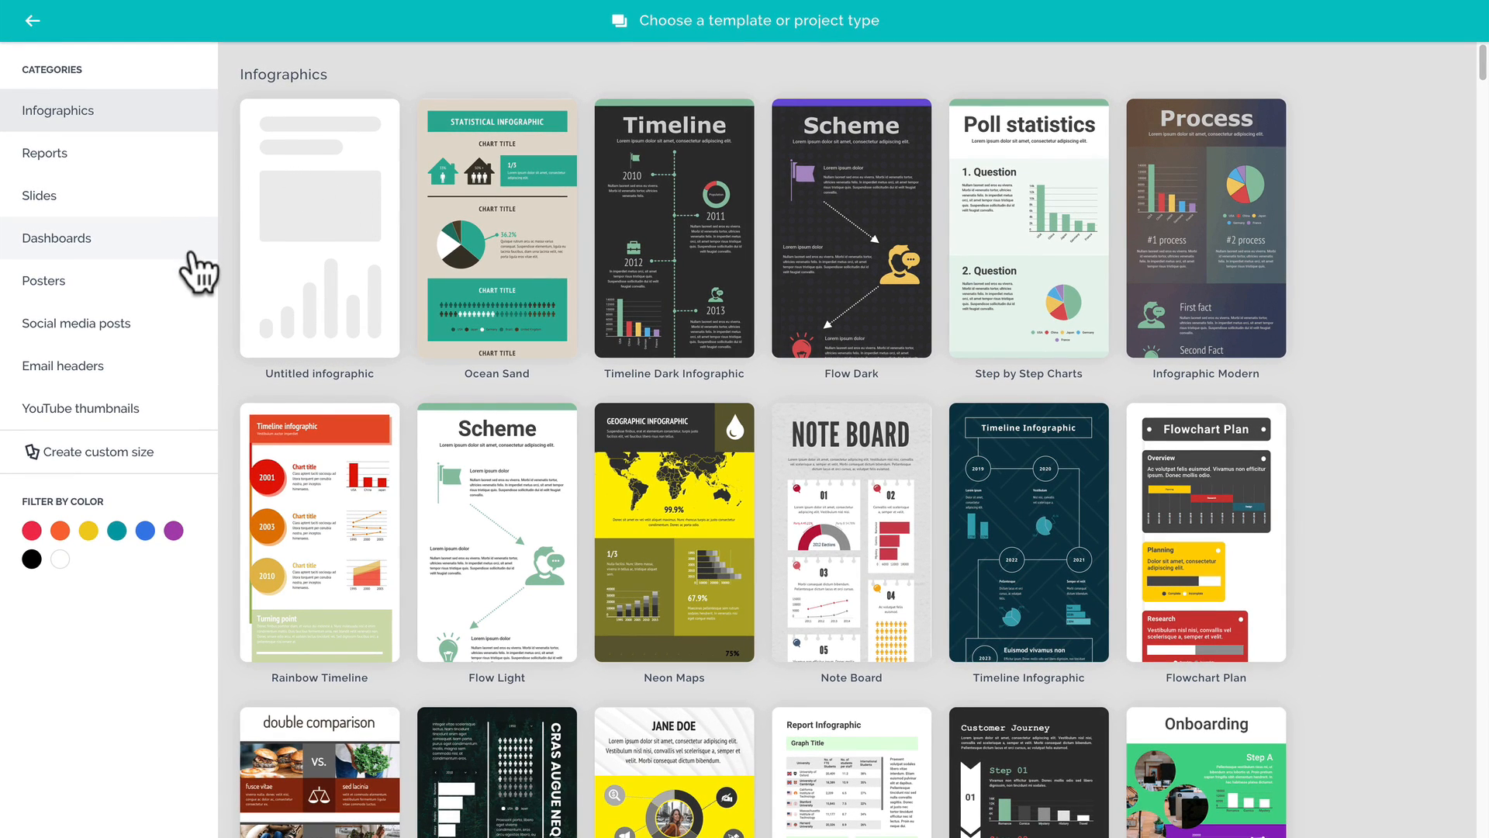
- Filter social media post templates to purple and preview the Grape Icons template
left_click(76, 323)
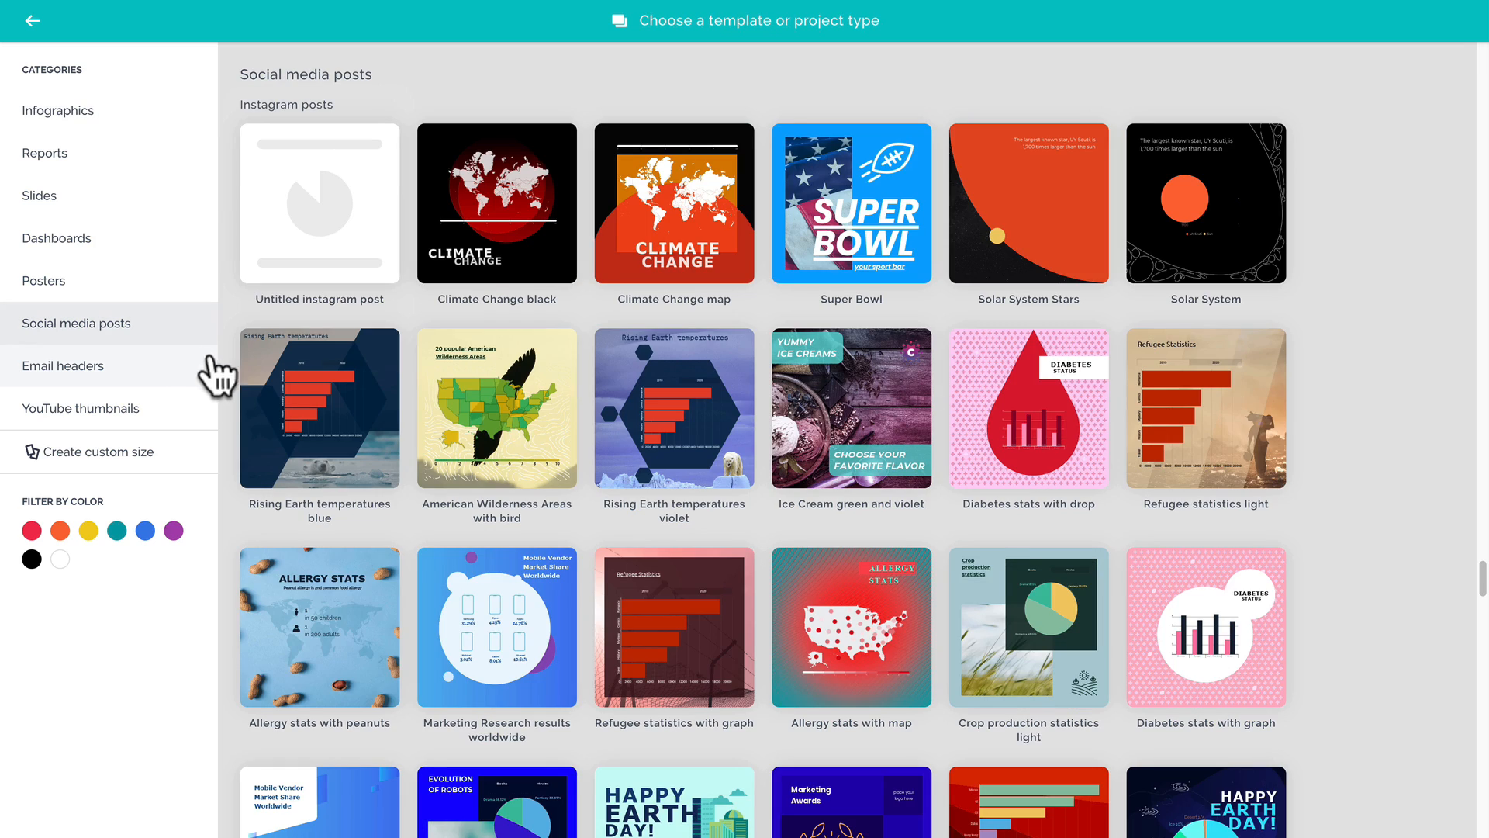
scroll("down", 3)
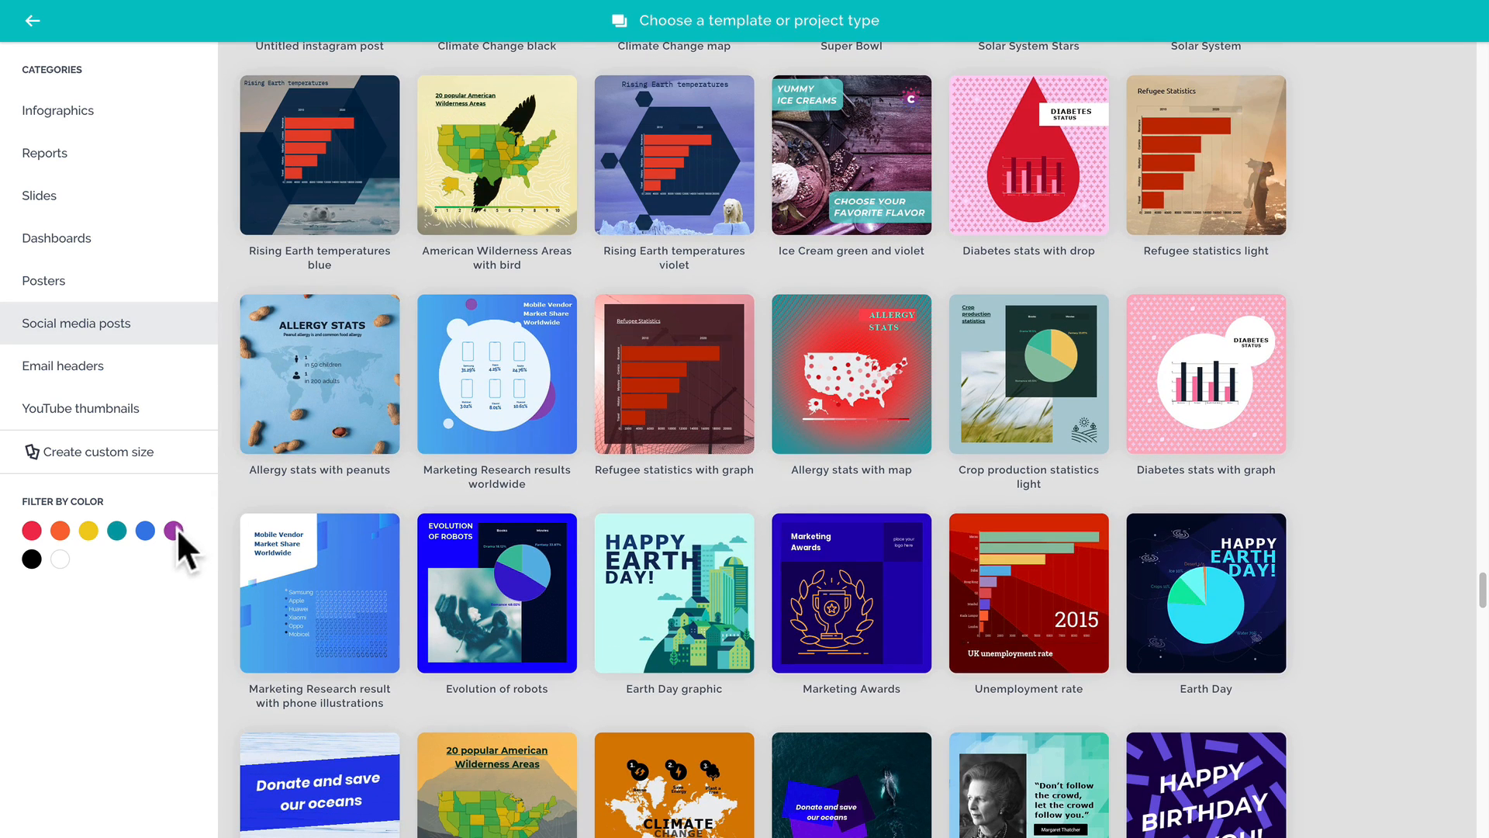
left_click(173, 531)
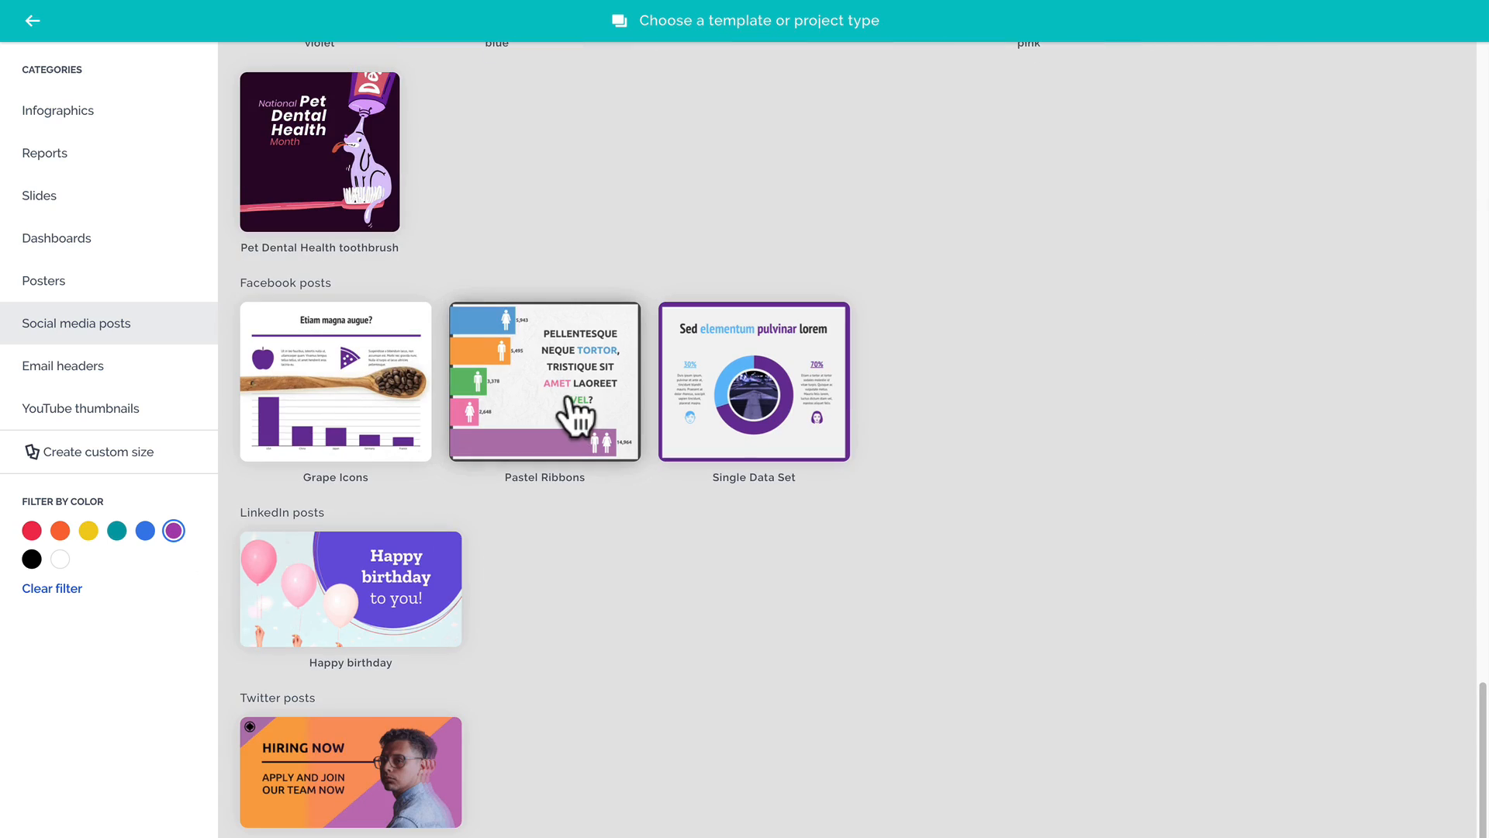
left_click(334, 381)
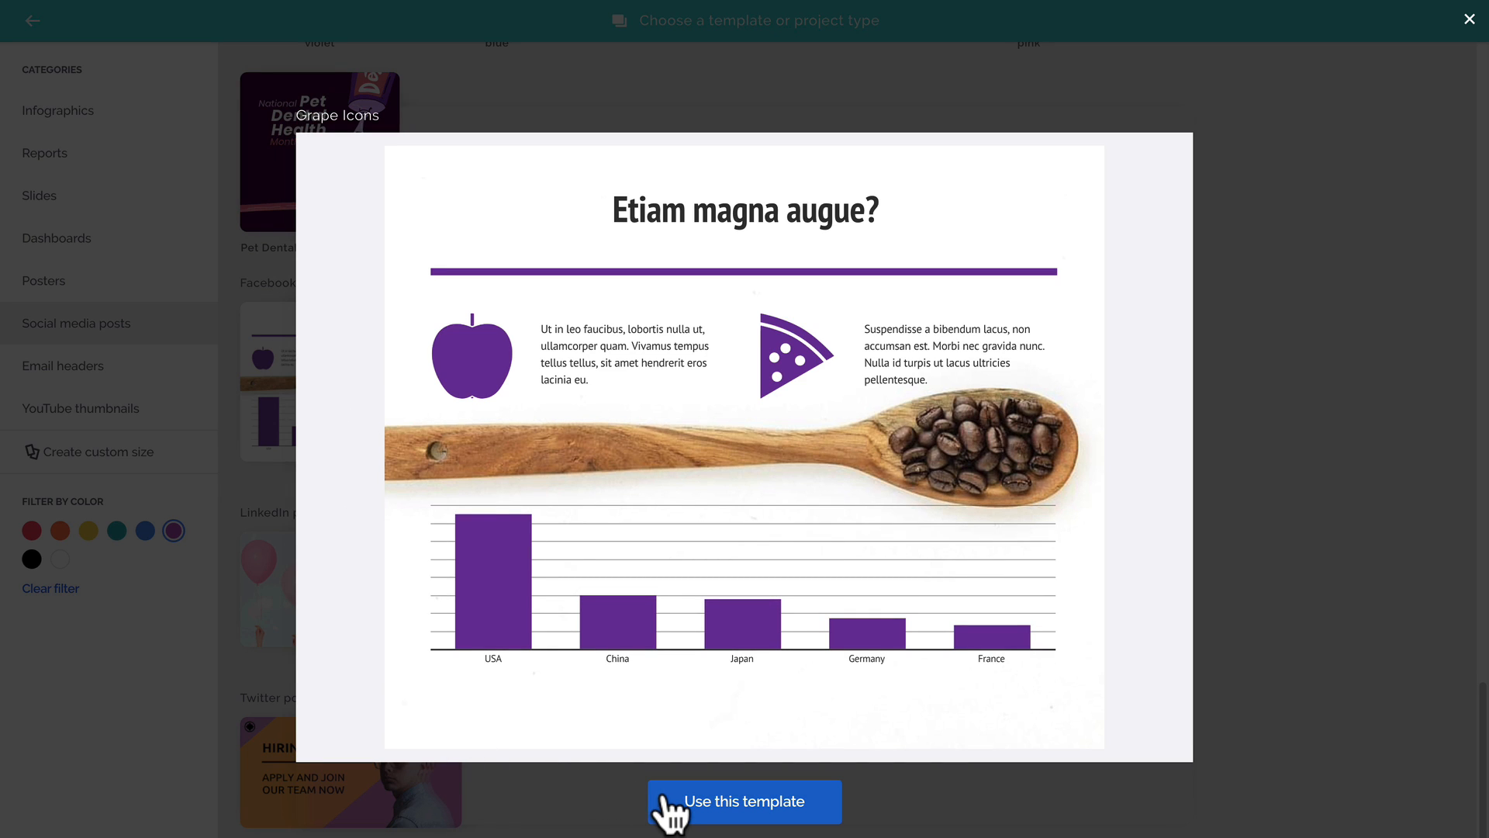
- Create a new project from the Grape Icons template with 'Use this template'
left_click(744, 800)
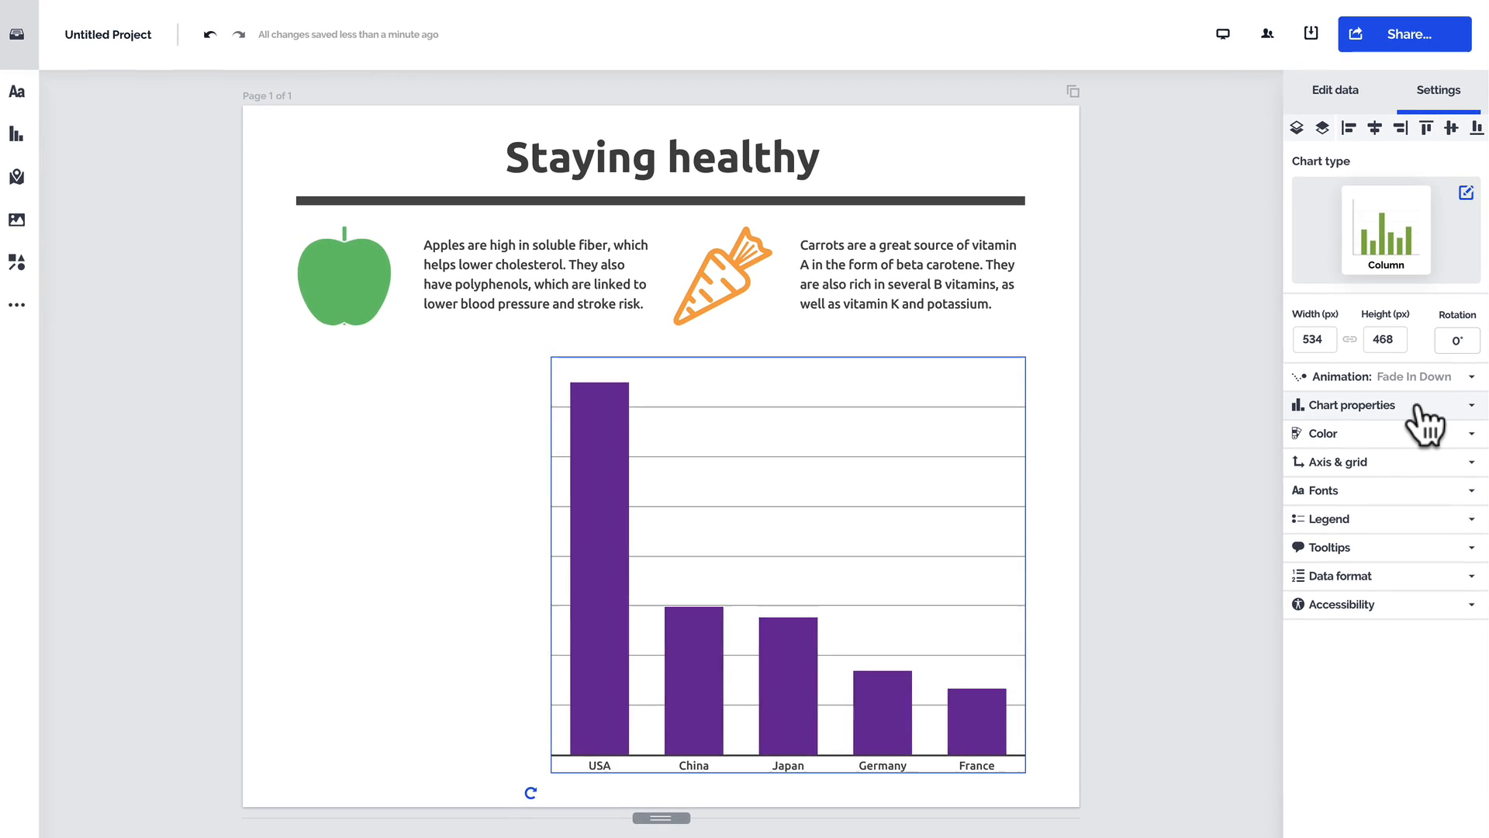
- Colour each column (USA, China, Japan, Germany, France) separately and enable the chart legend
left_click(1352, 405)
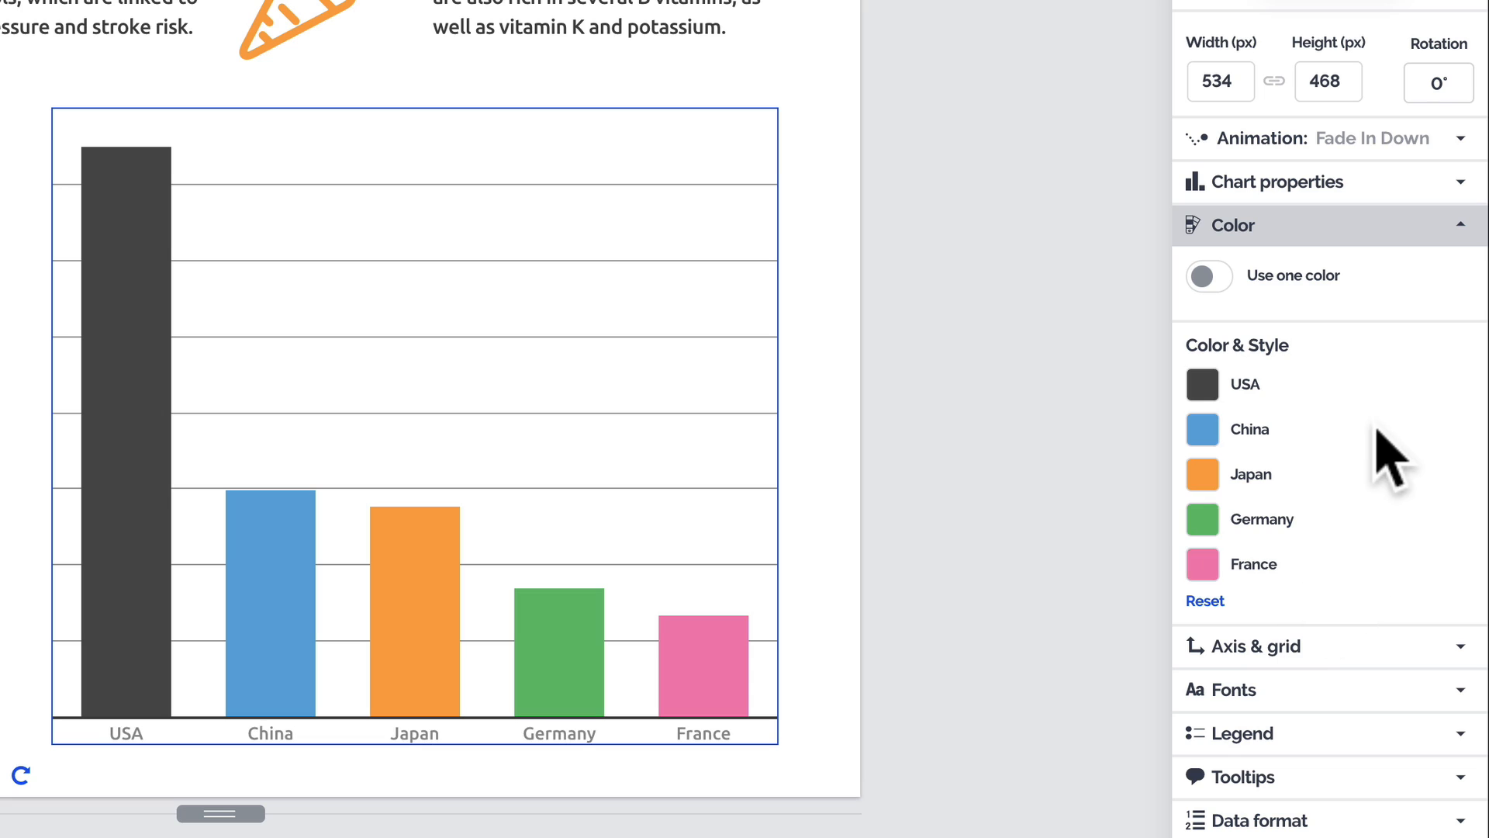
left_click(1235, 225)
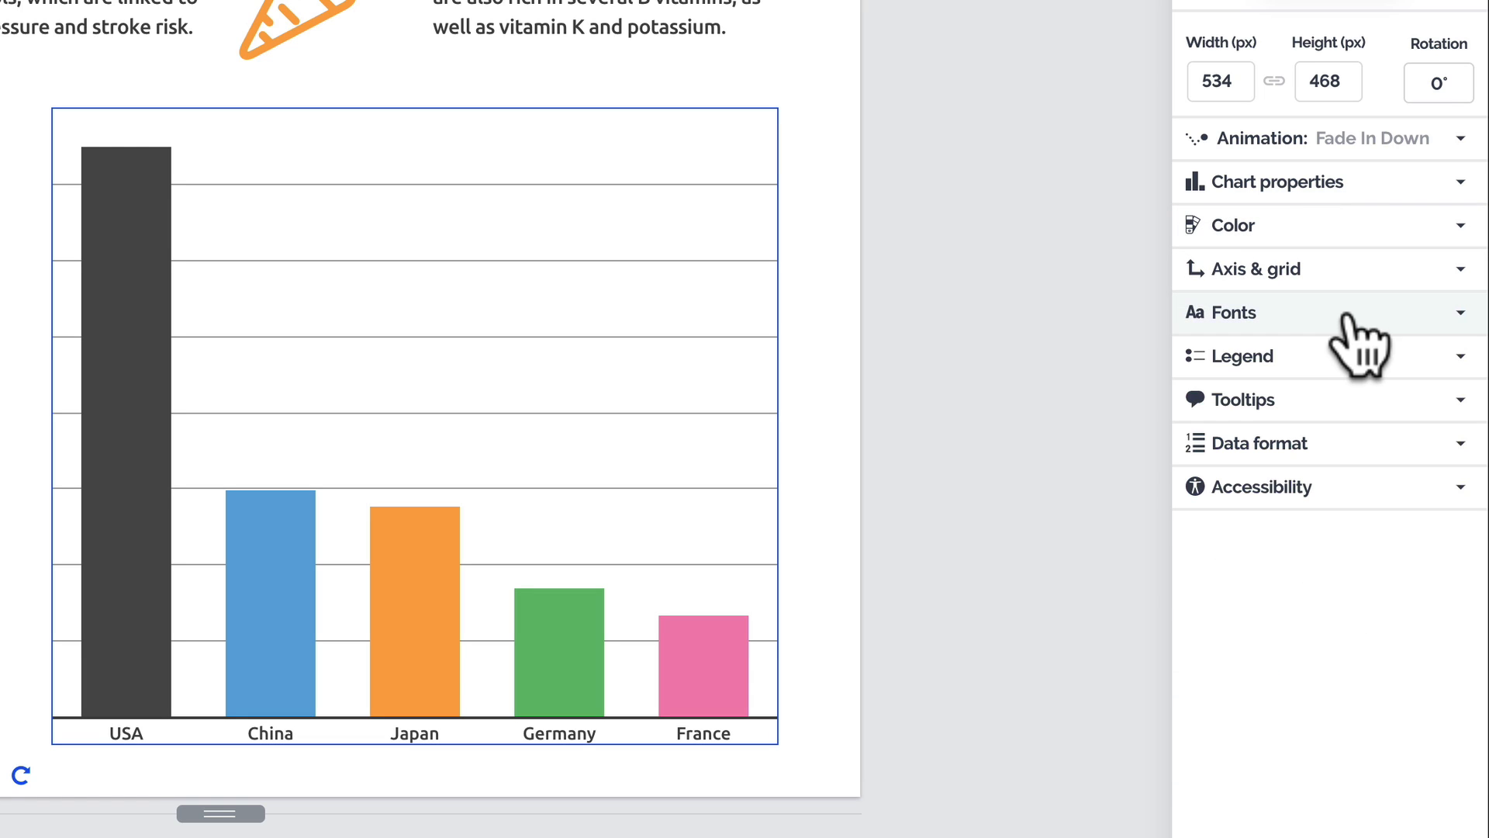
left_click(1240, 356)
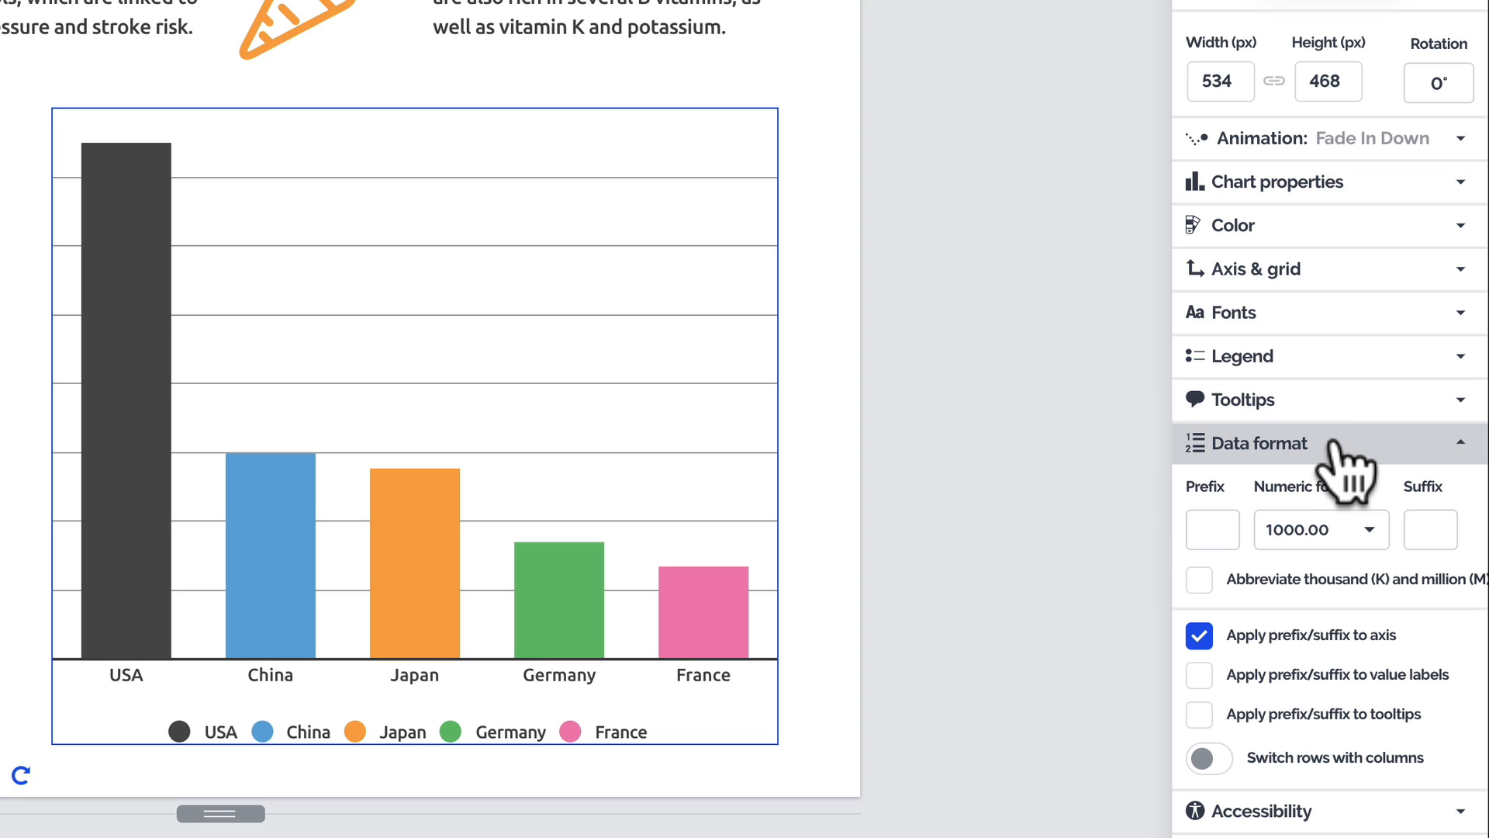
left_click(1258, 443)
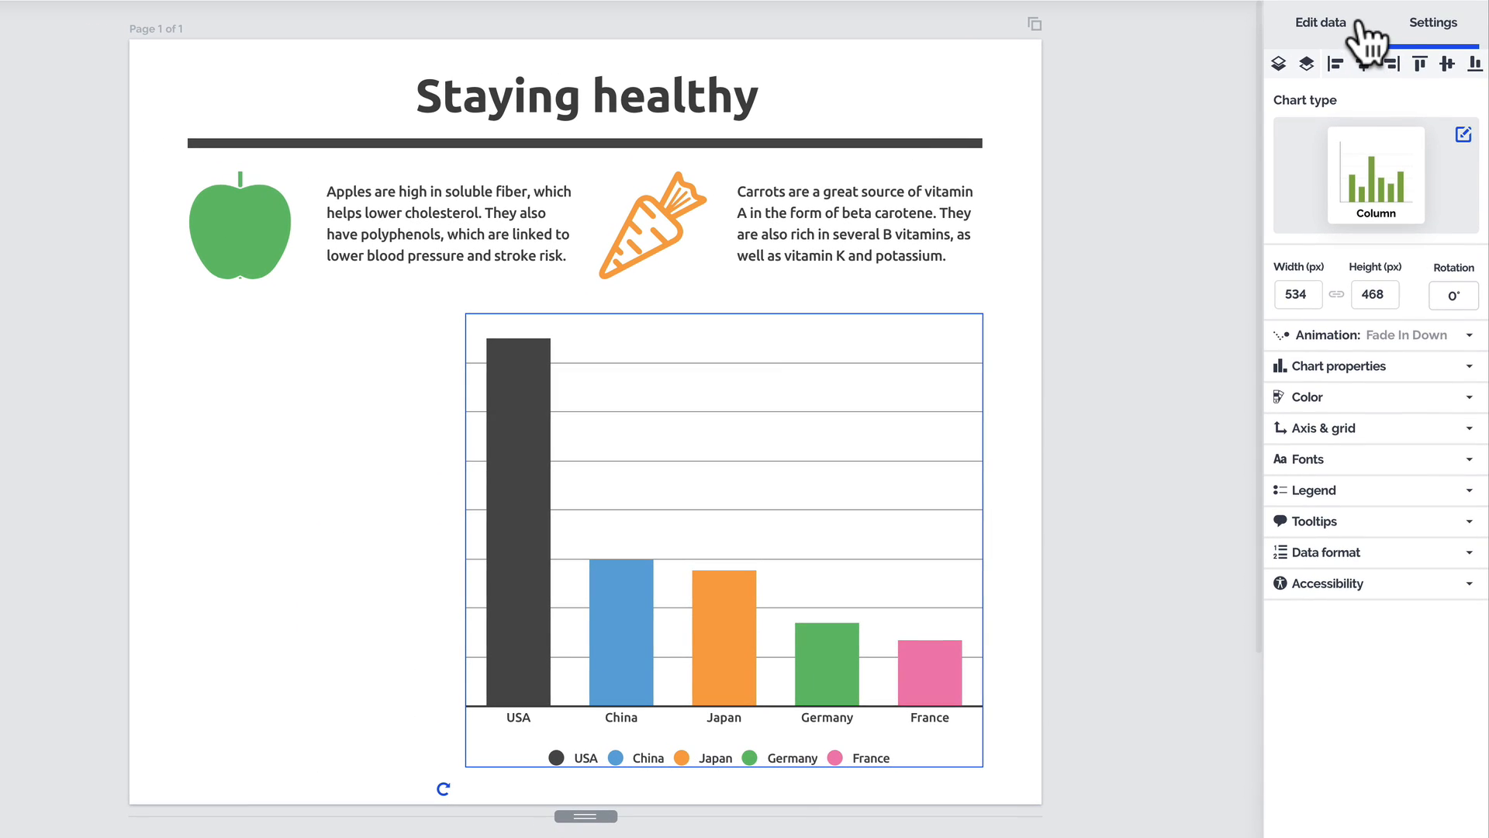
- Open the chart's Edit data sheet listing the country GDP values
left_click(1320, 23)
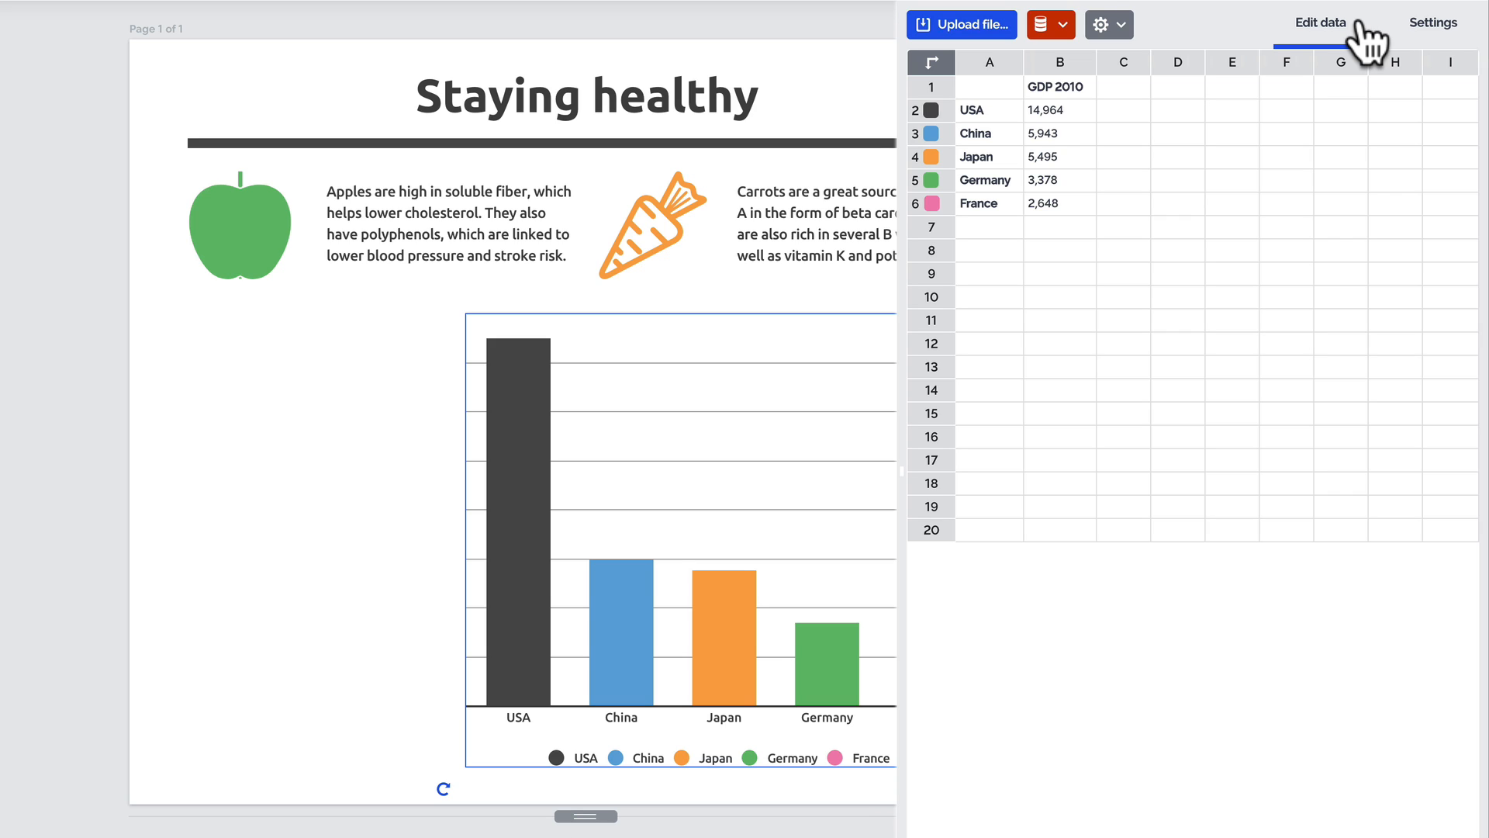
mouse_move(1030, 105)
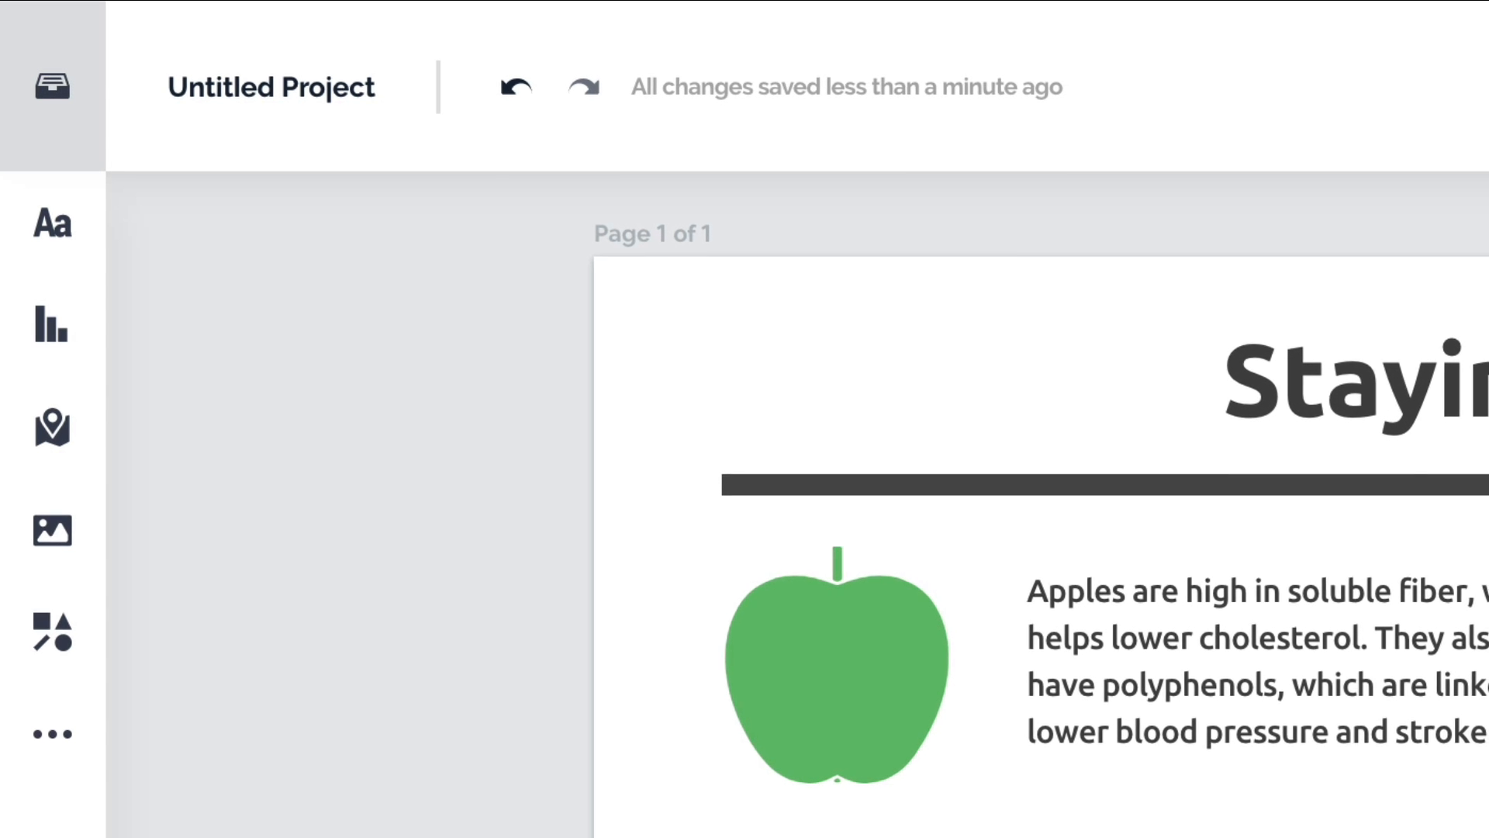
- Browse the Text, Chart and Map element panels
left_click(52, 224)
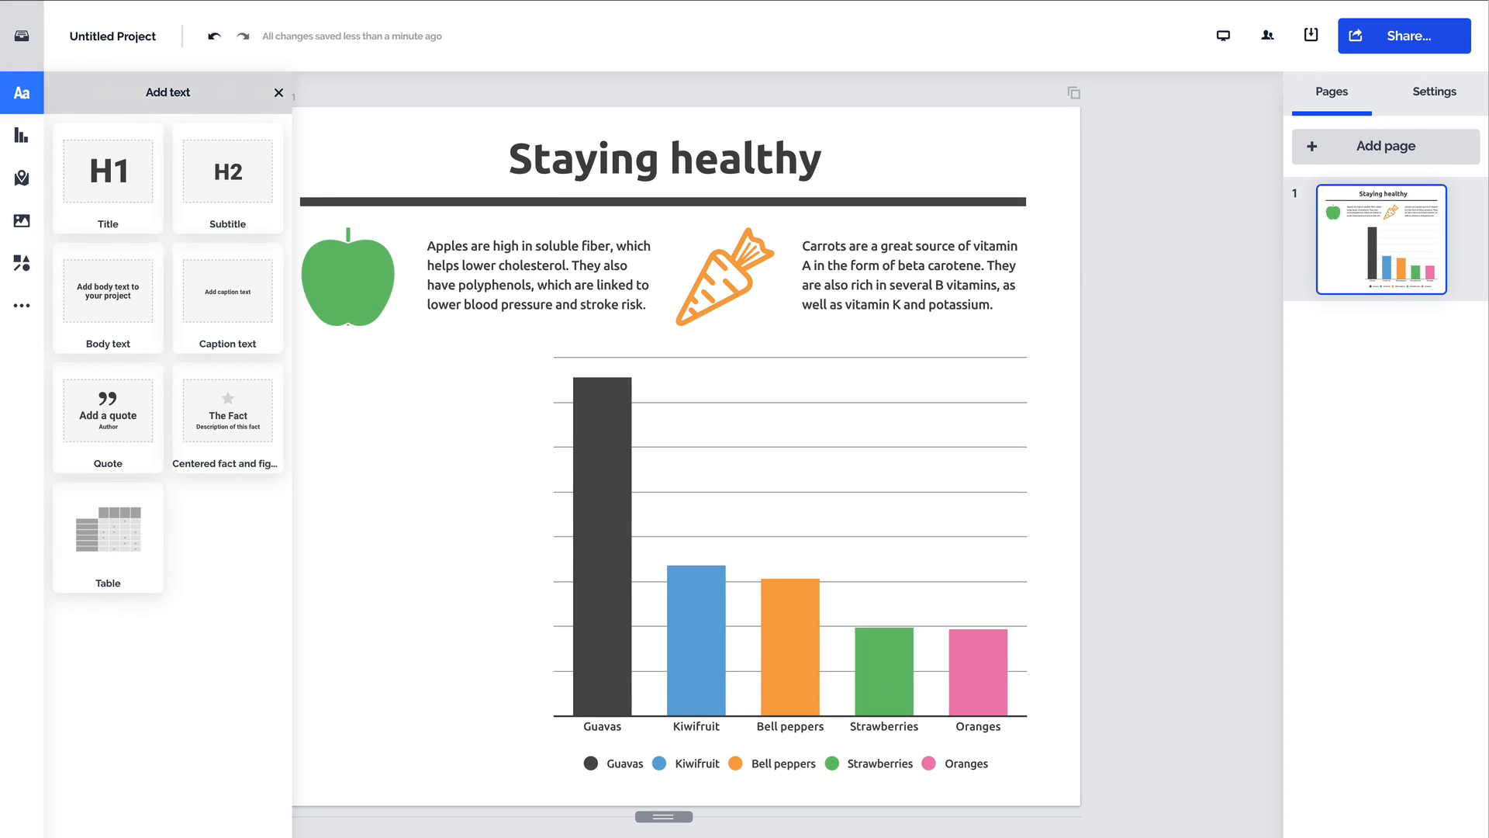
left_click(21, 135)
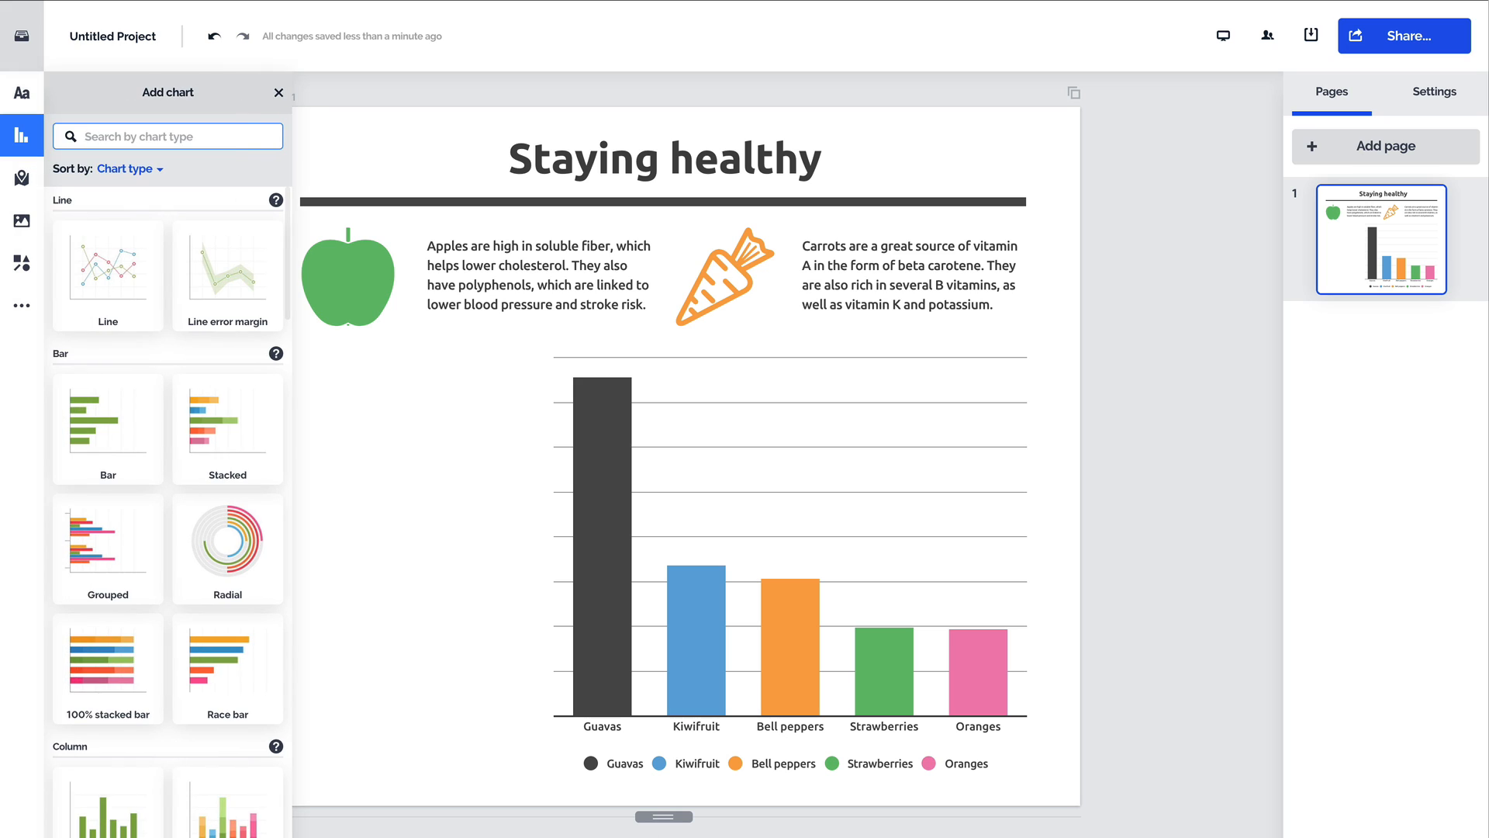
left_click(21, 176)
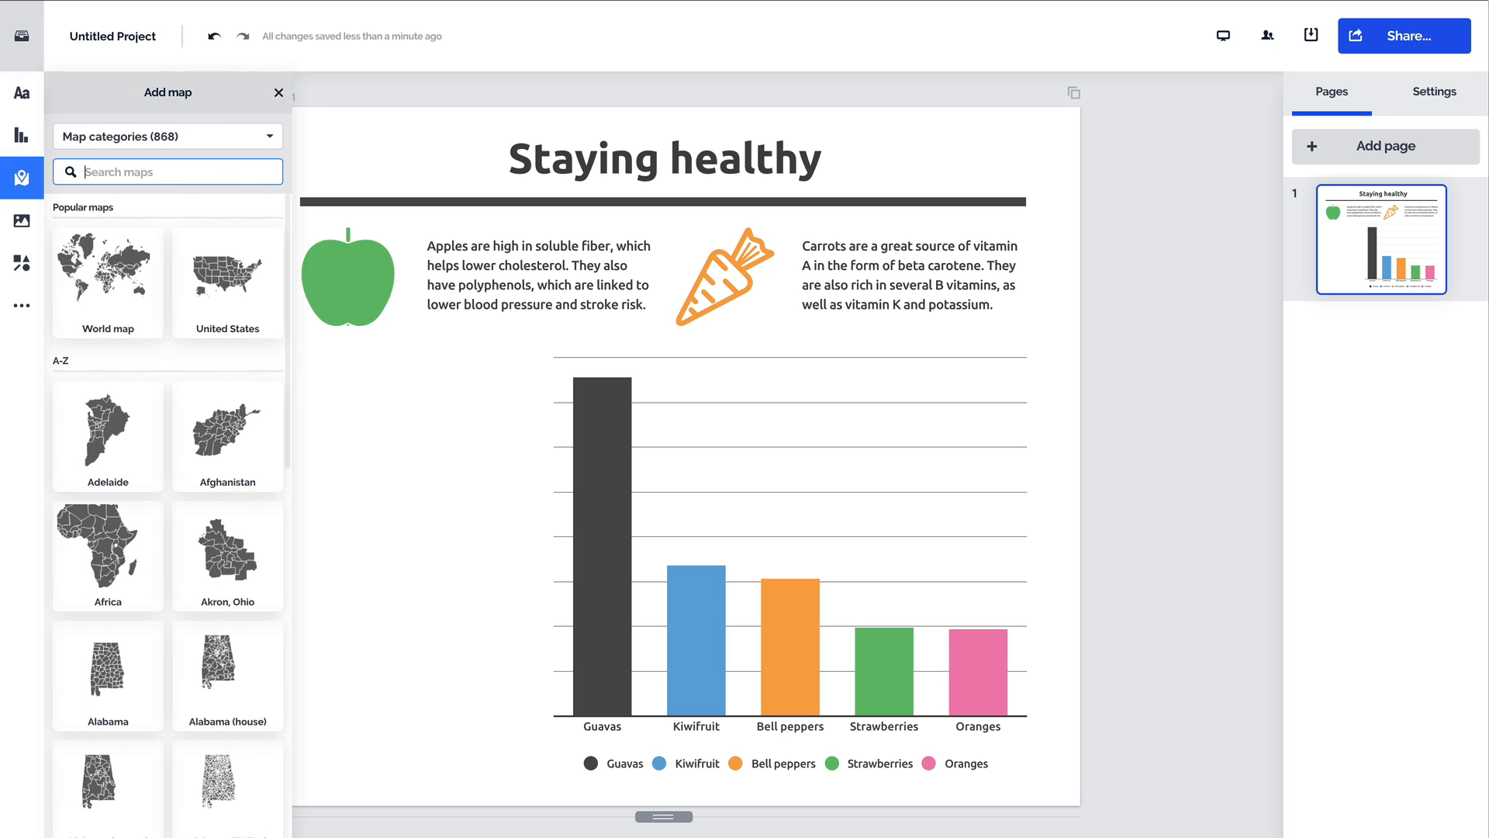
left_click(279, 92)
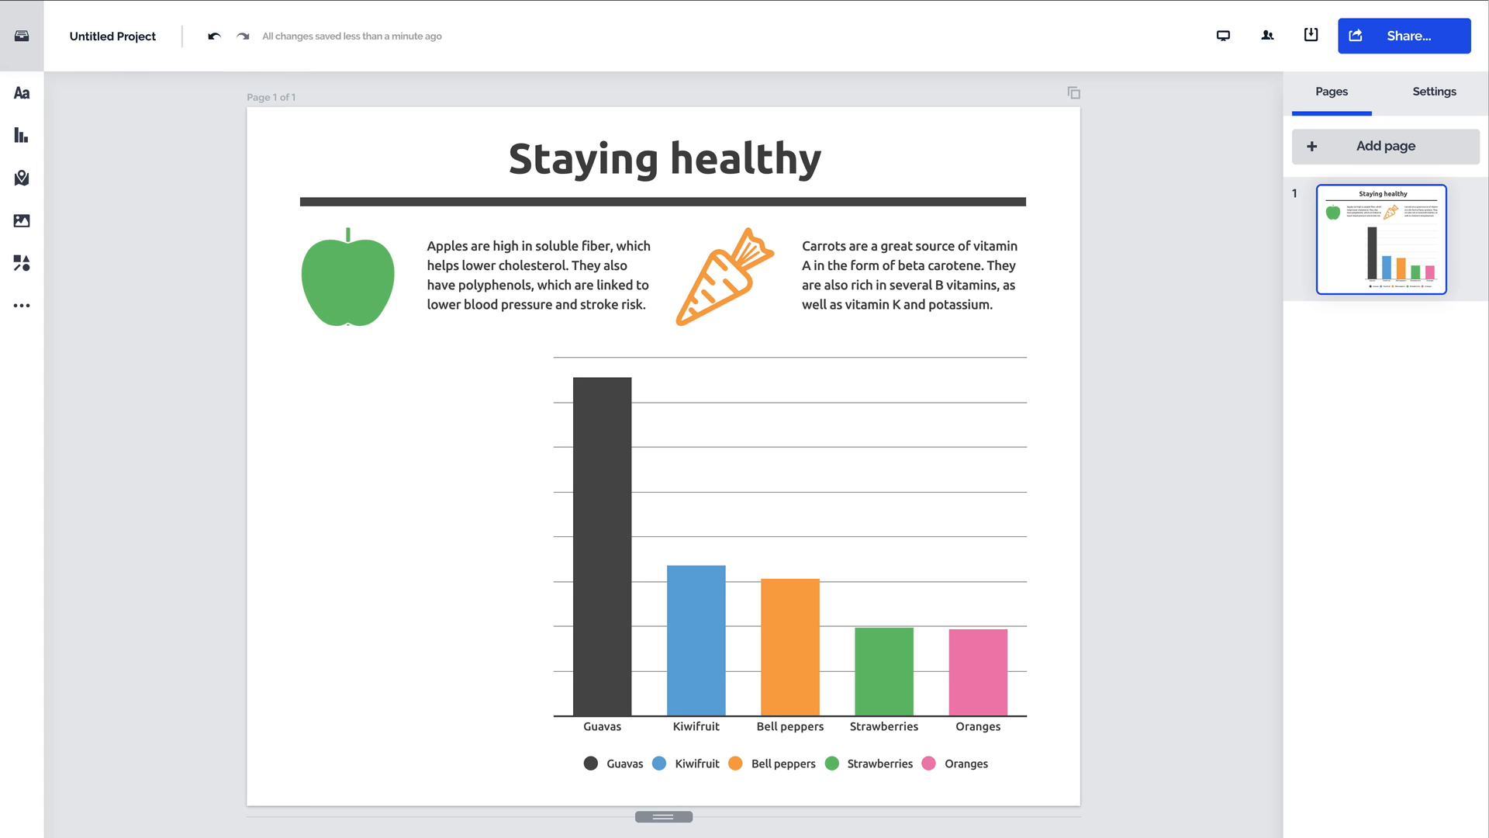
- Search images for 'running' and add the stretching runner photo to the page
left_click(21, 220)
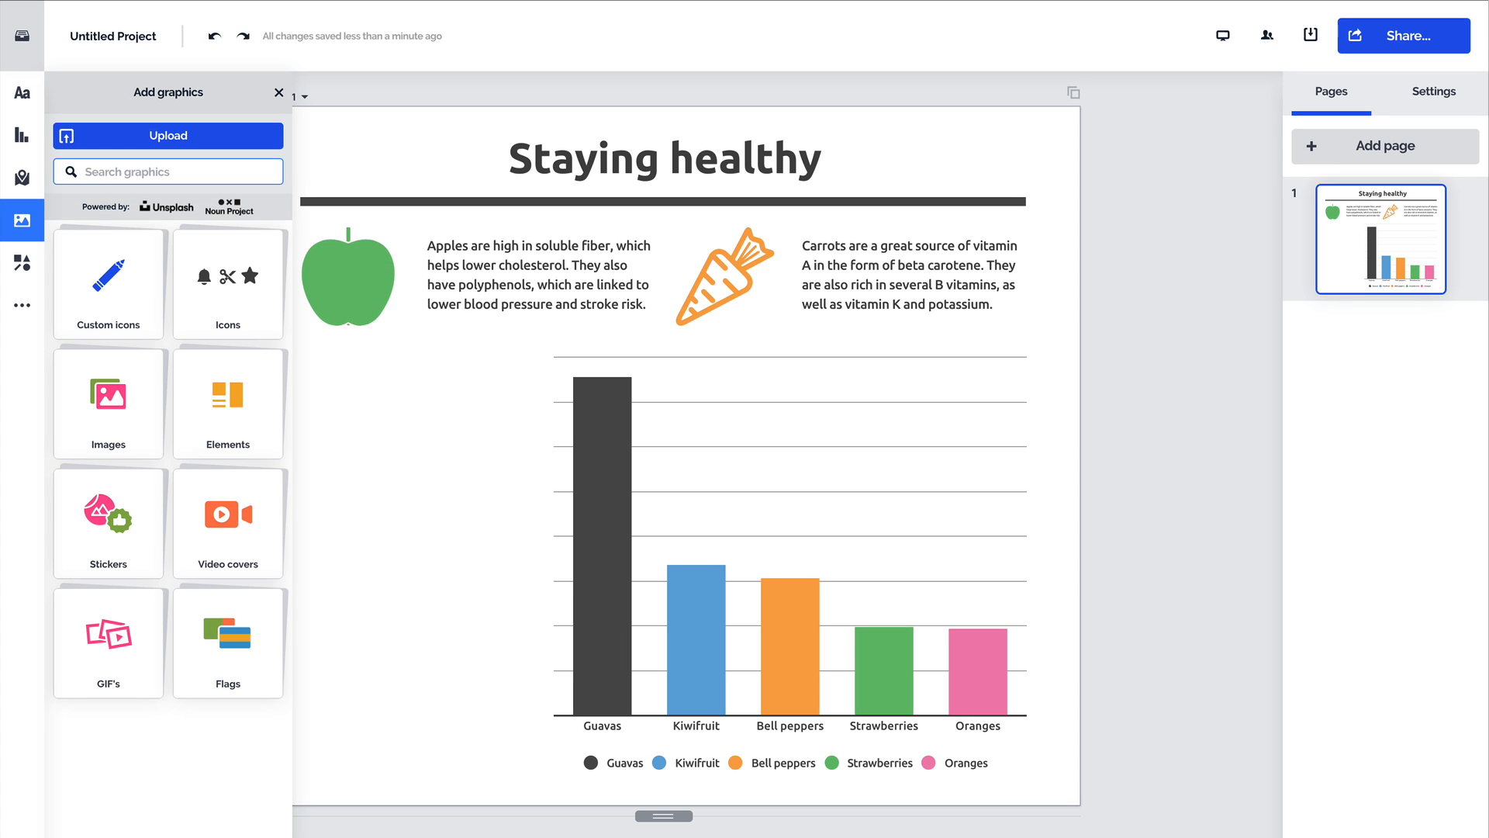
type("ru")
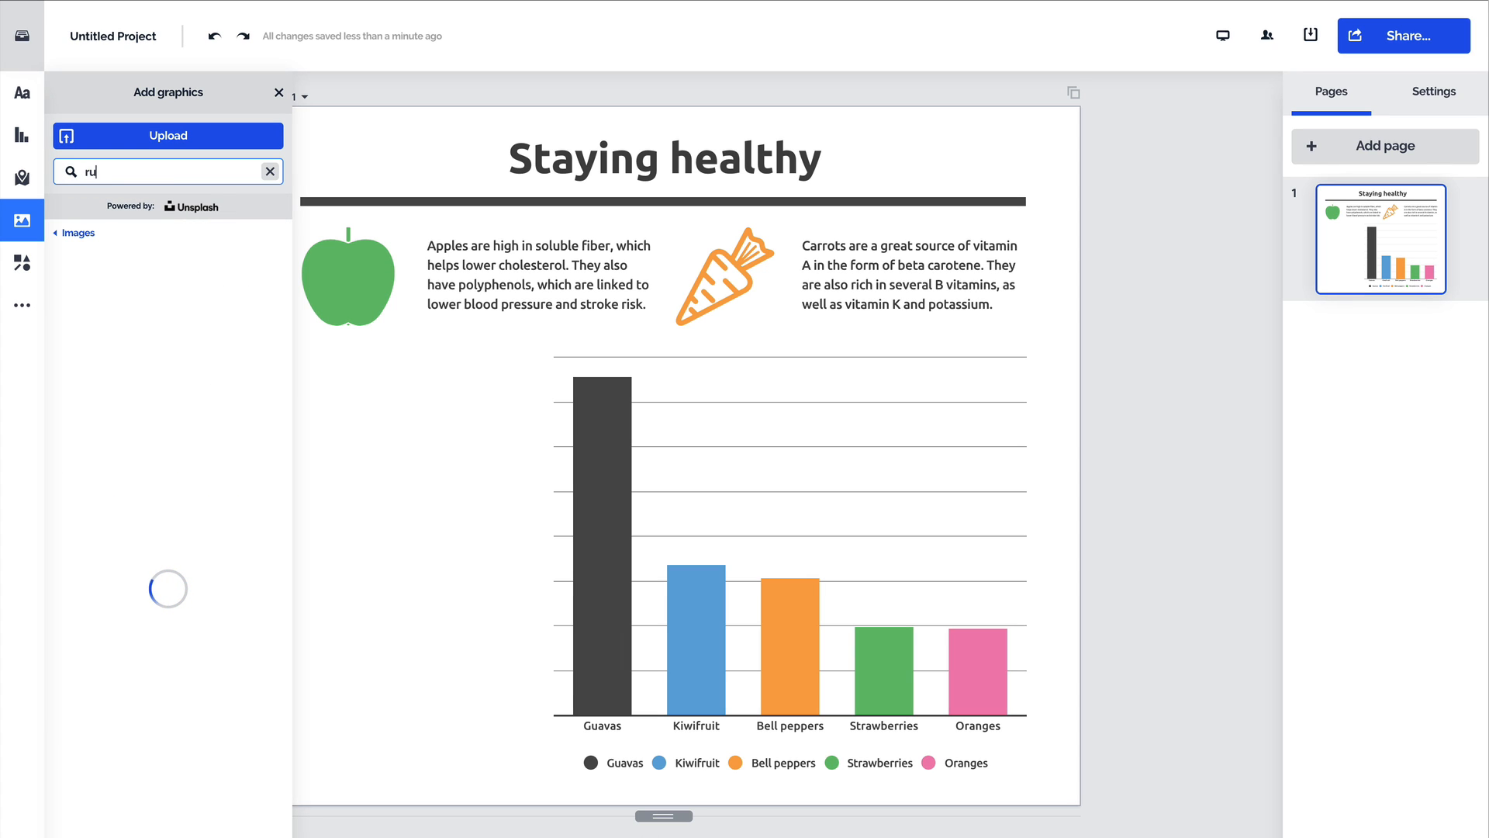
left_click(107, 309)
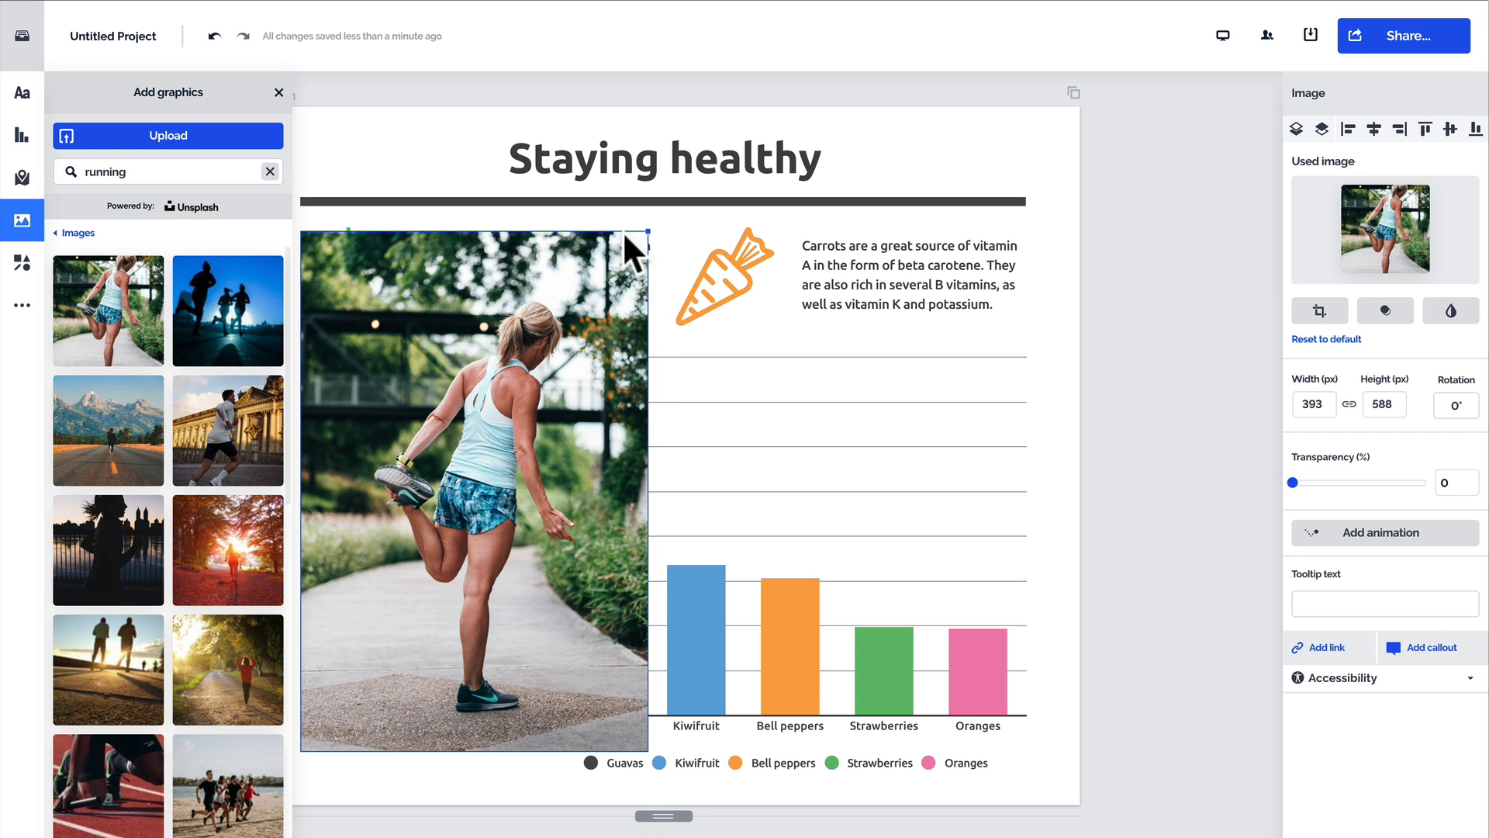
left_click(279, 92)
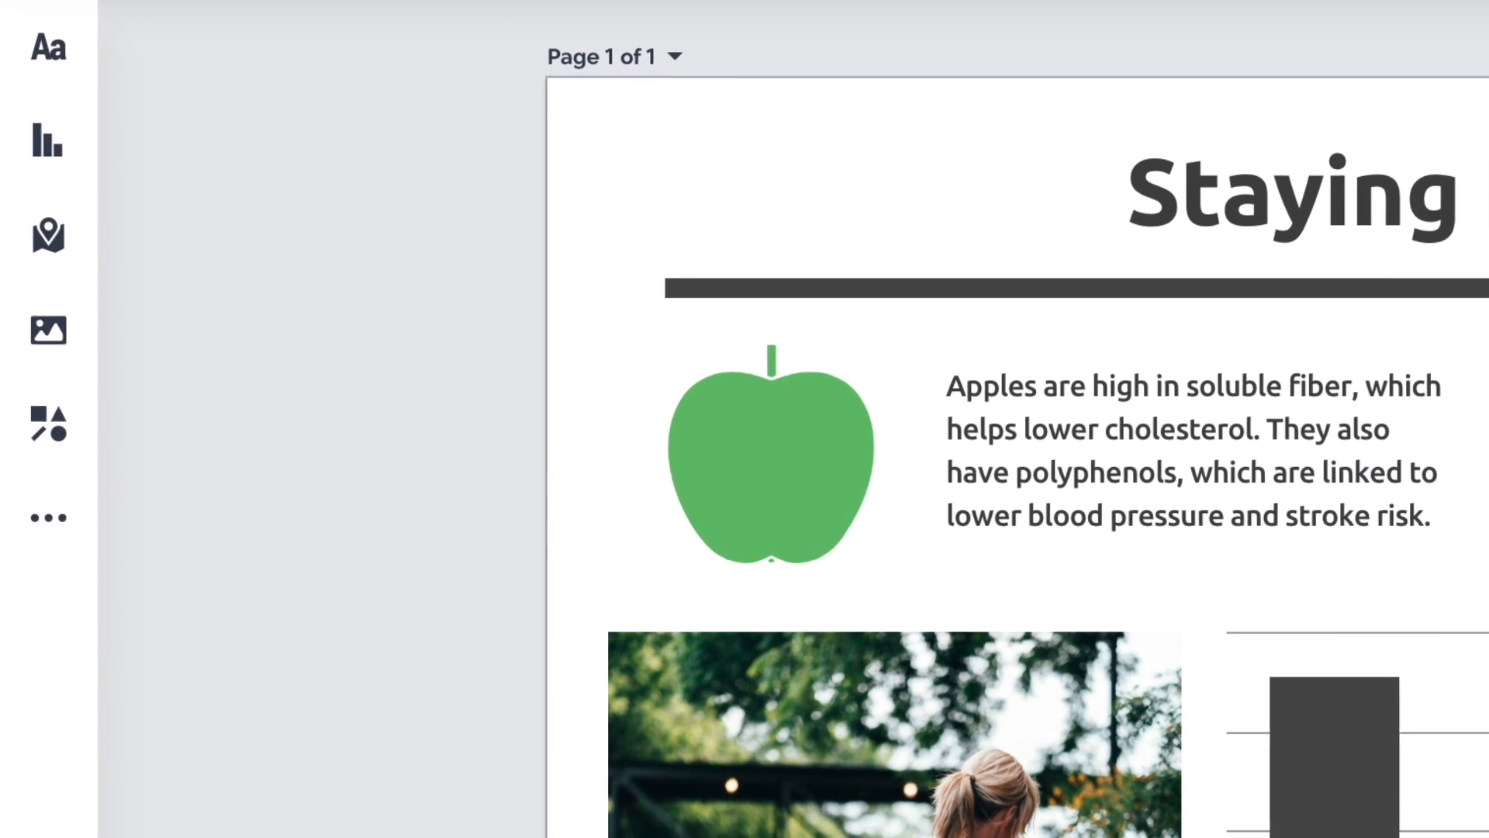
mouse_move(47, 522)
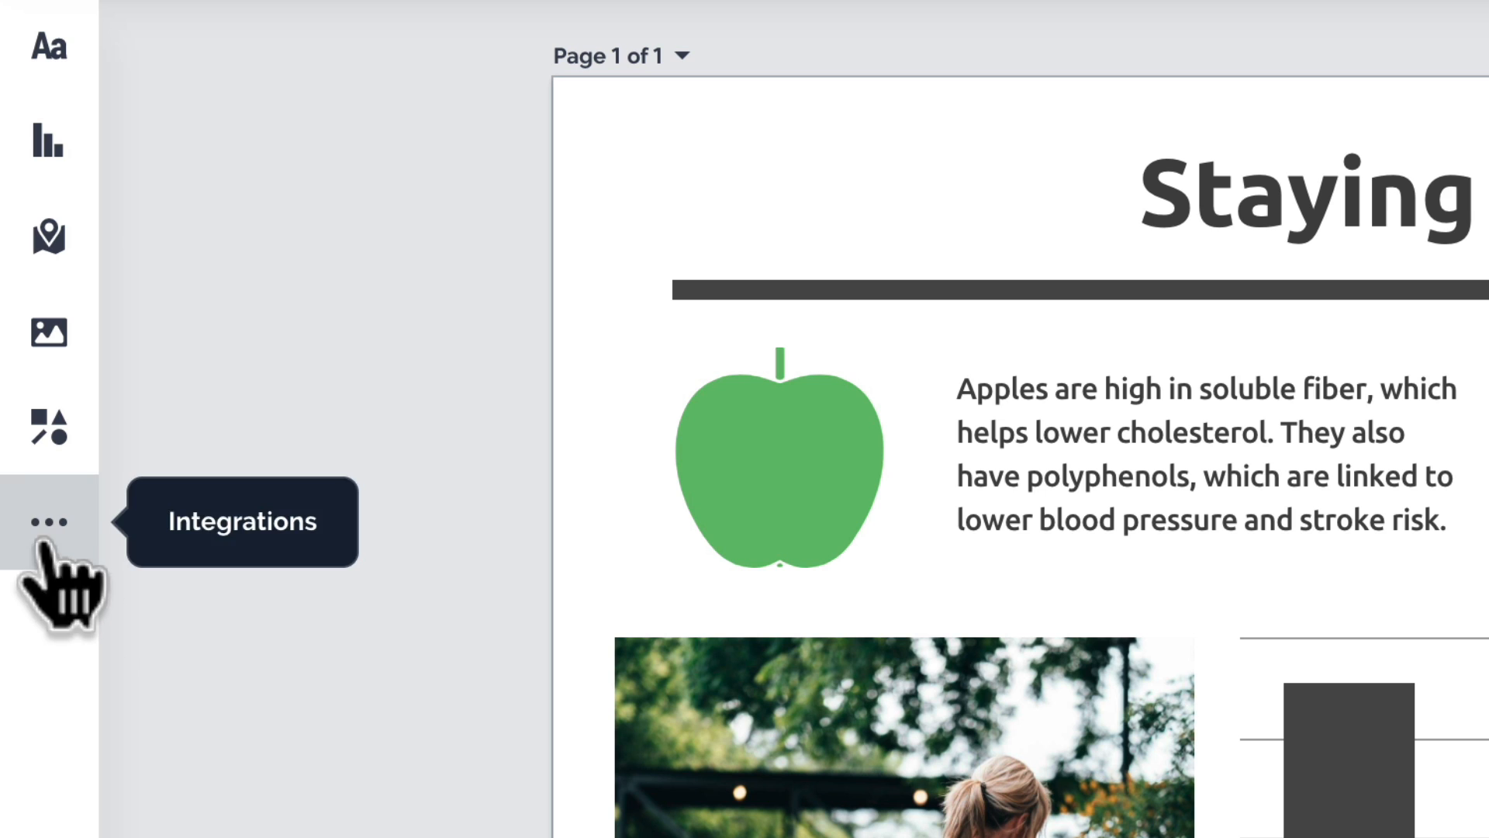
- View the Integrations panel and then close it
left_click(48, 522)
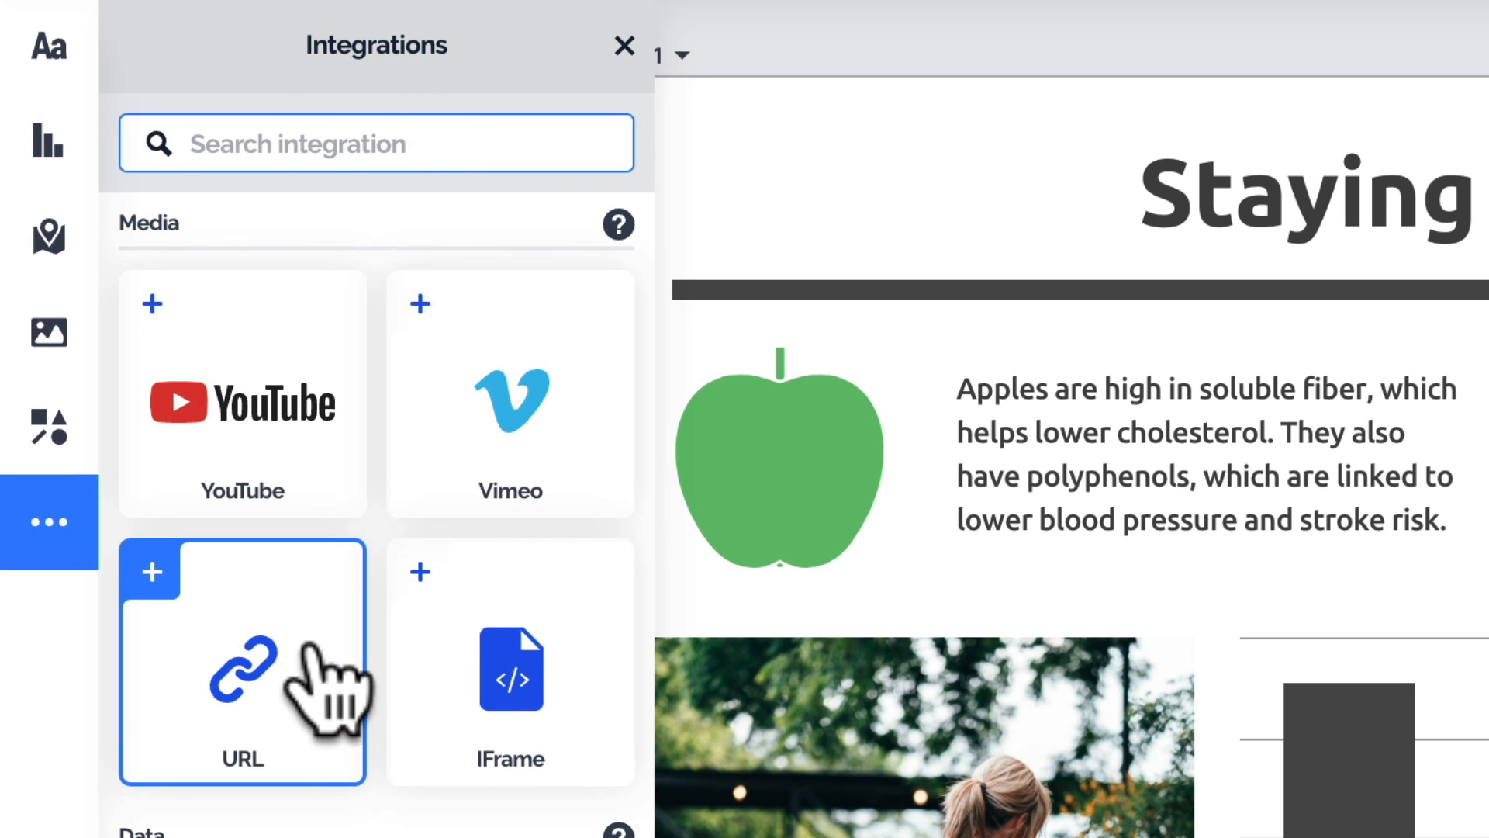
left_click(624, 46)
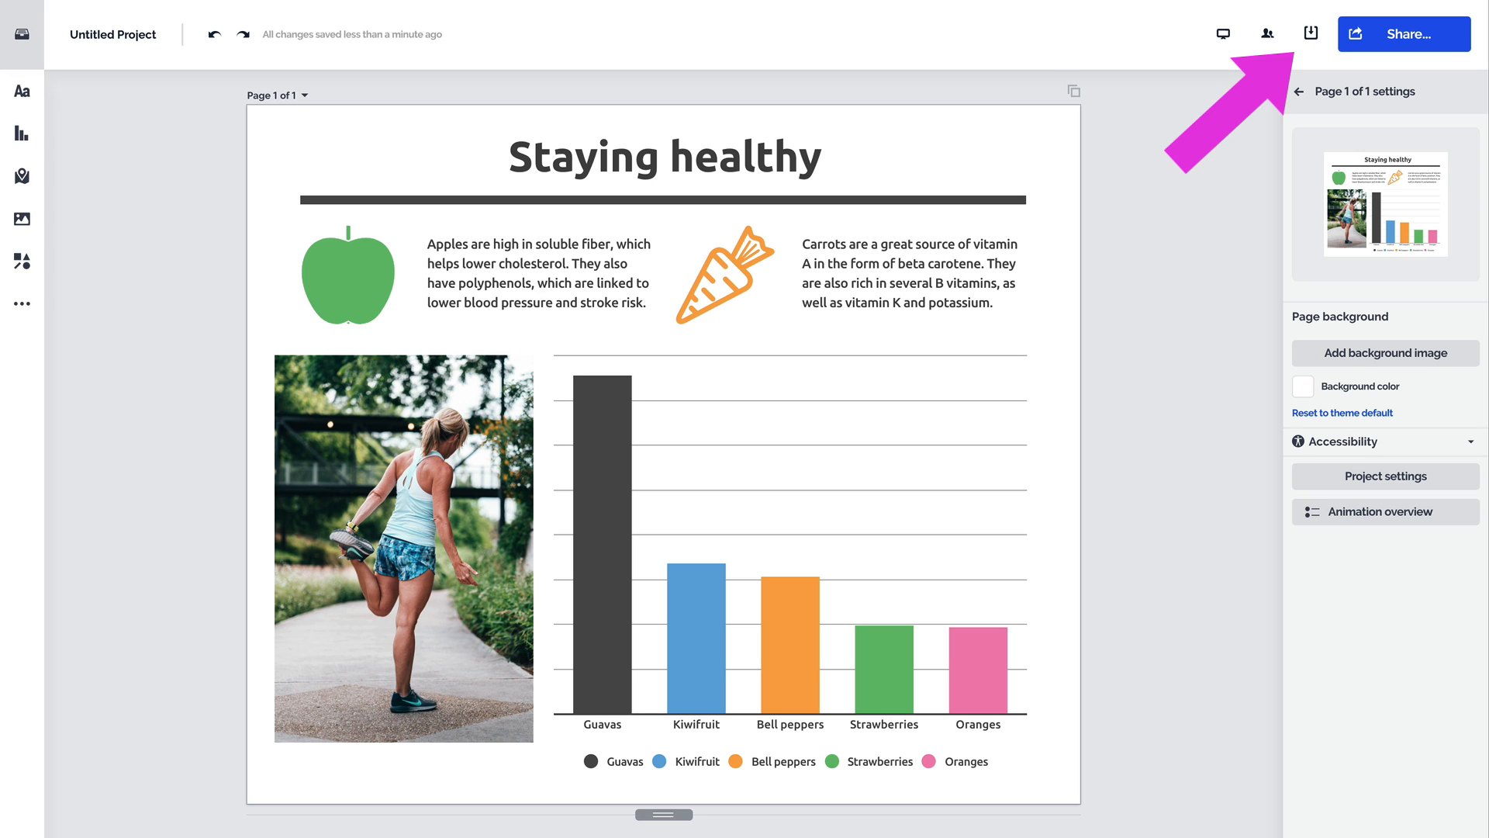
- Download the design as a Print/Vector PDF and return to the editor
left_click(1310, 34)
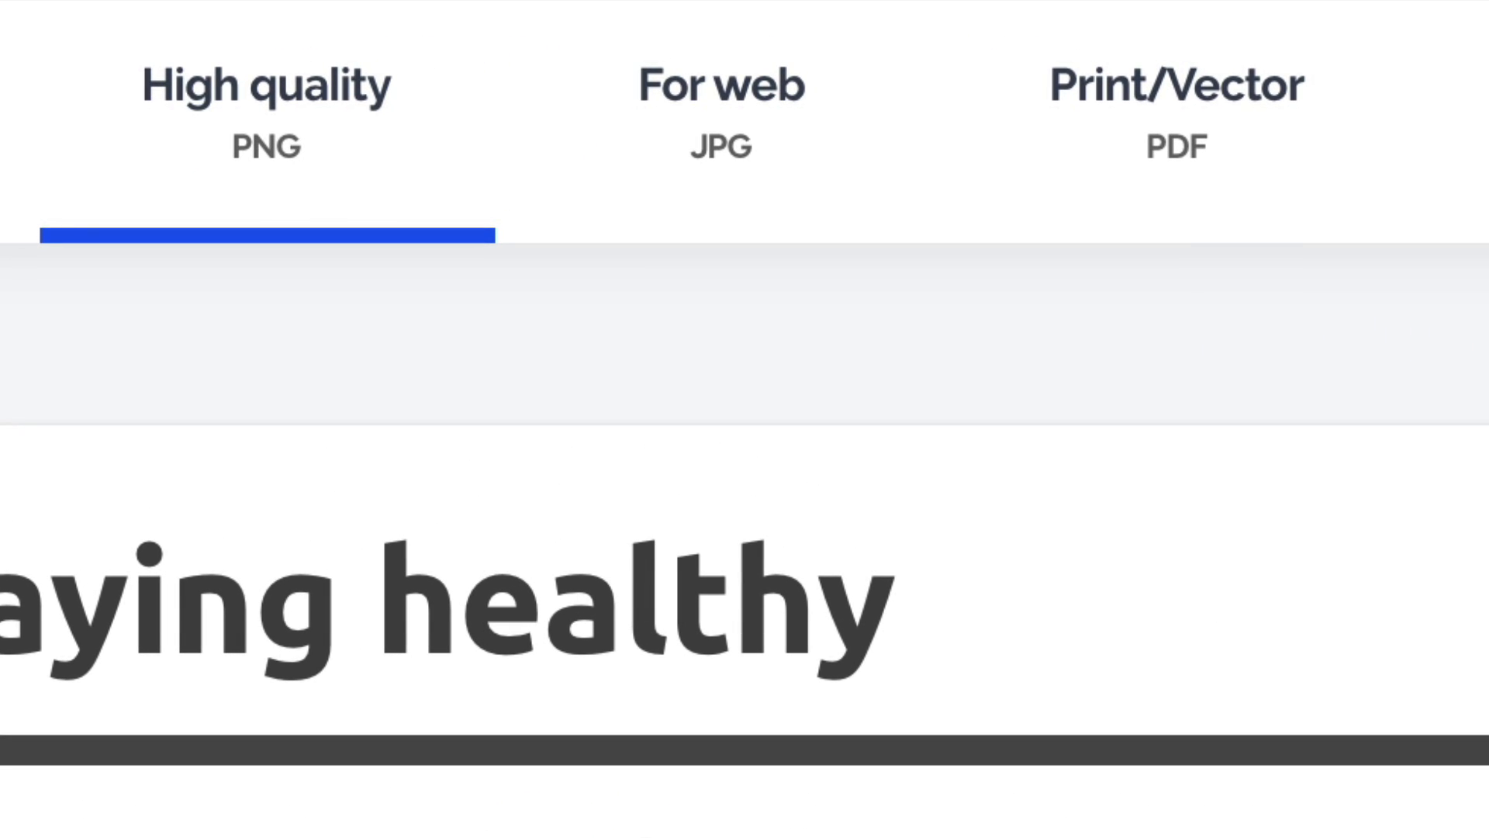
left_click(1176, 85)
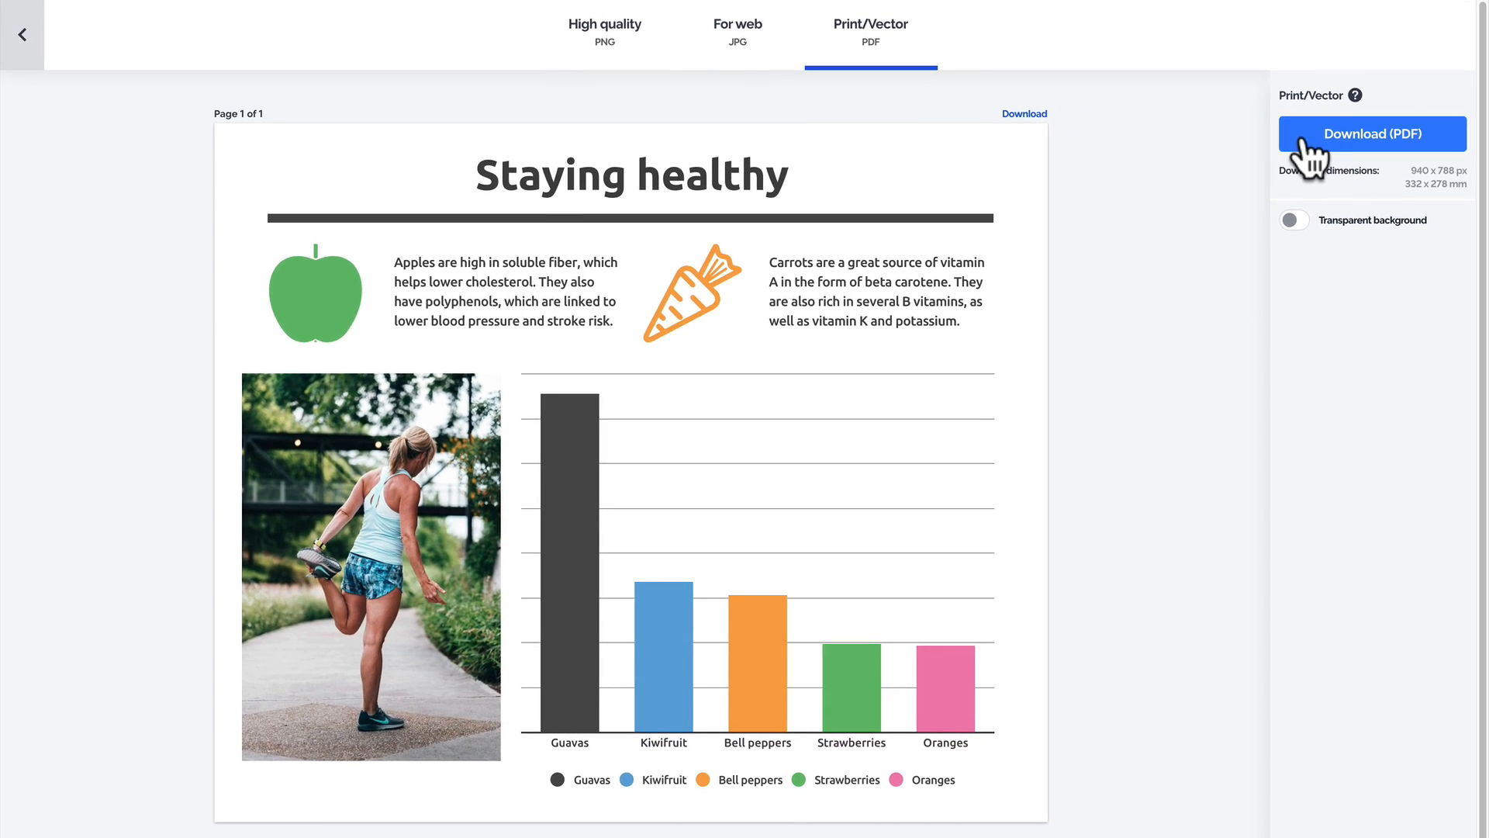
left_click(1371, 132)
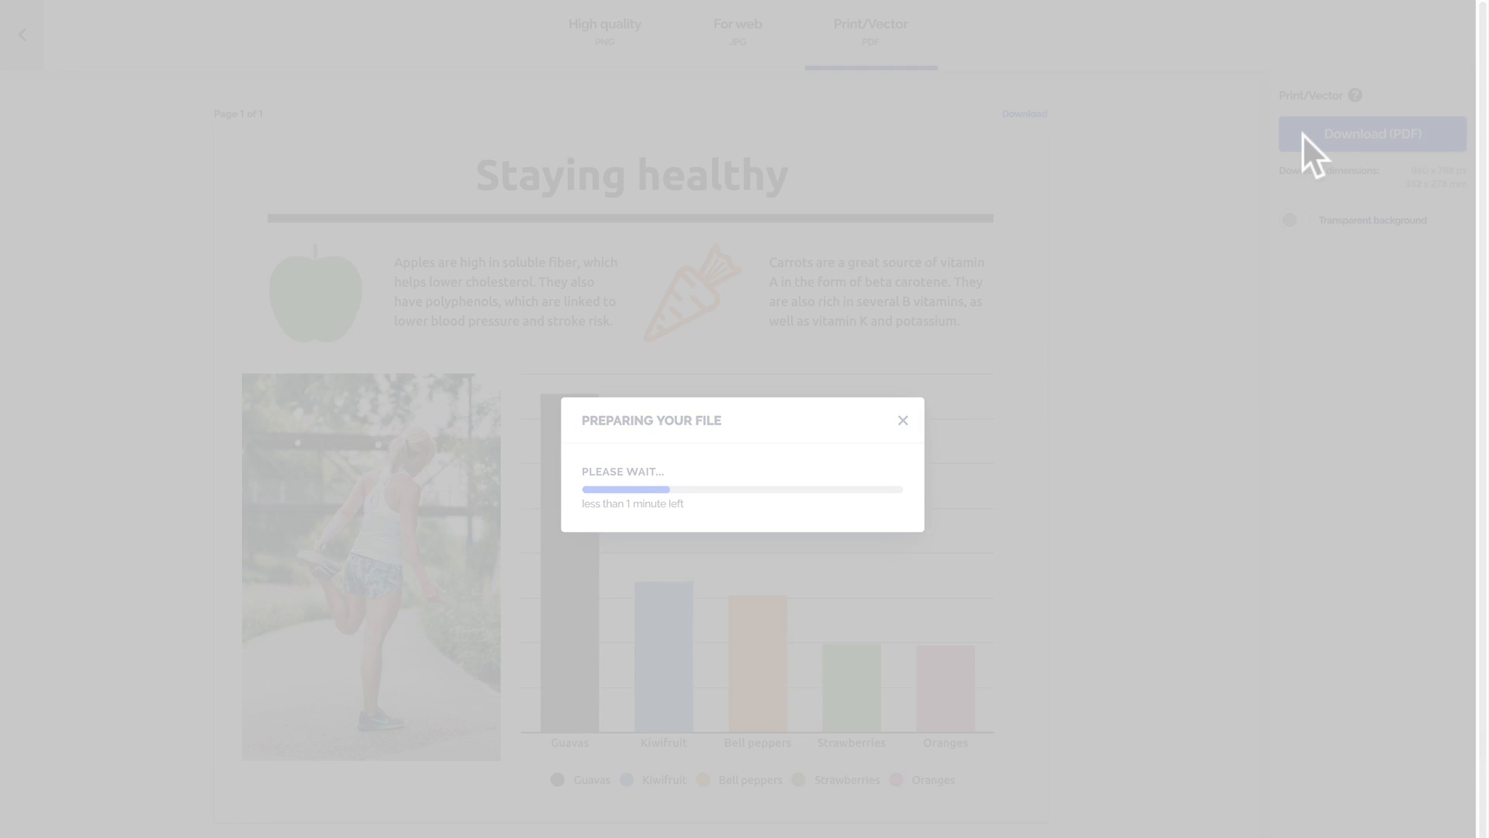
left_click(901, 419)
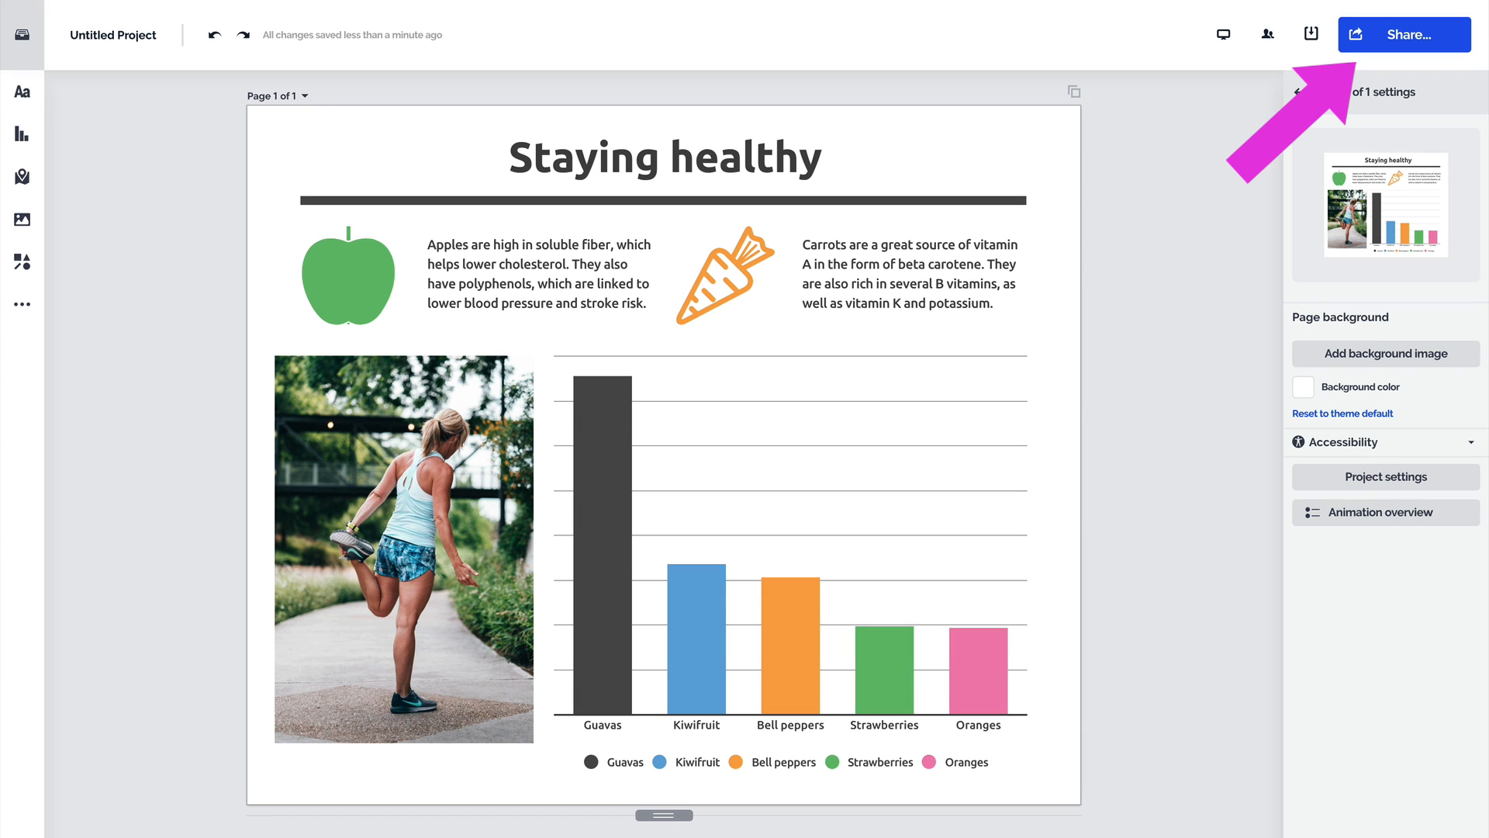
- Set project sharing to 'Anyone on the web' and copy the public link
left_click(1404, 35)
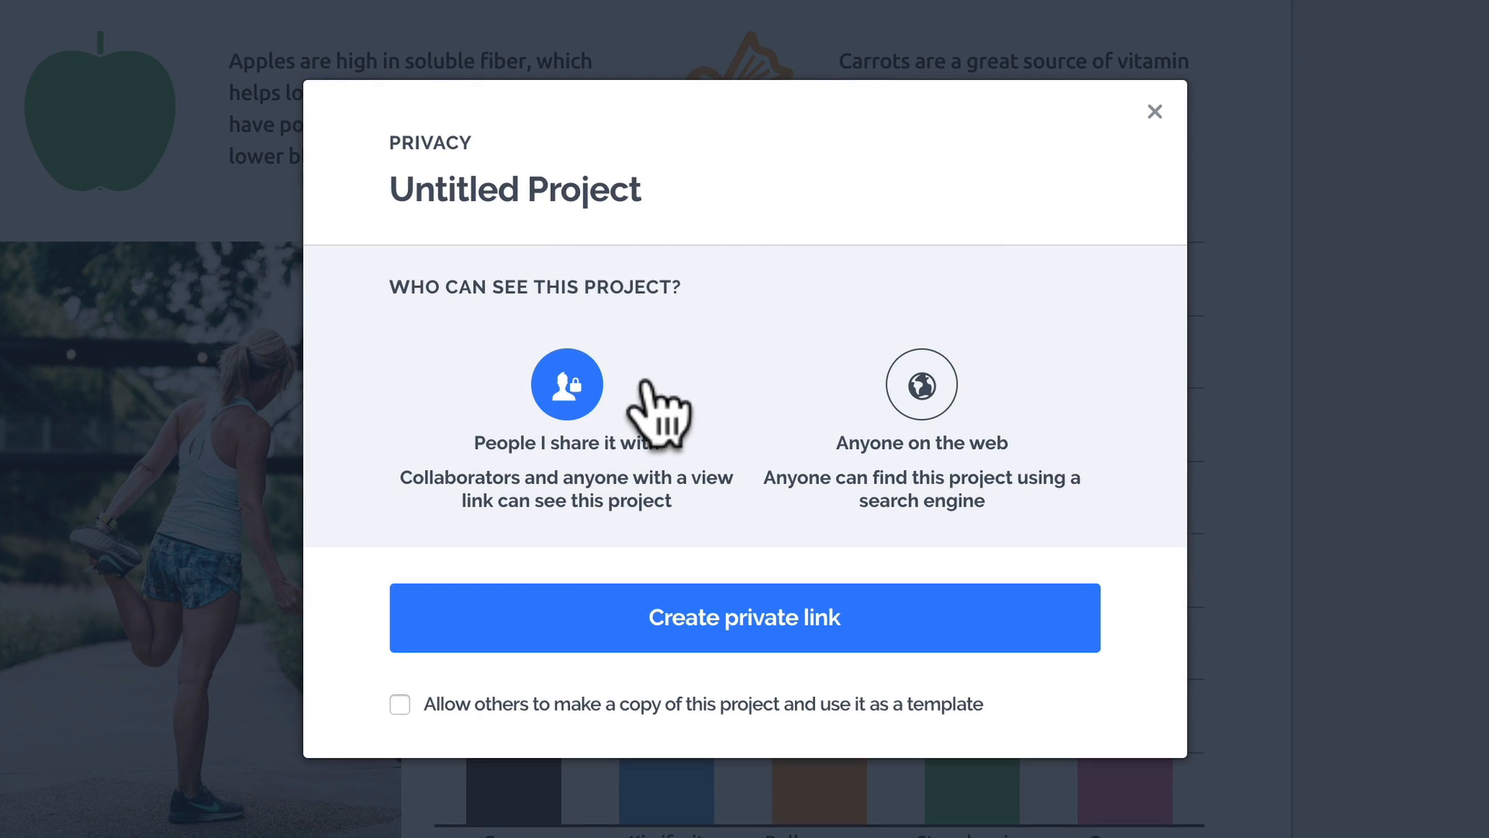
left_click(919, 384)
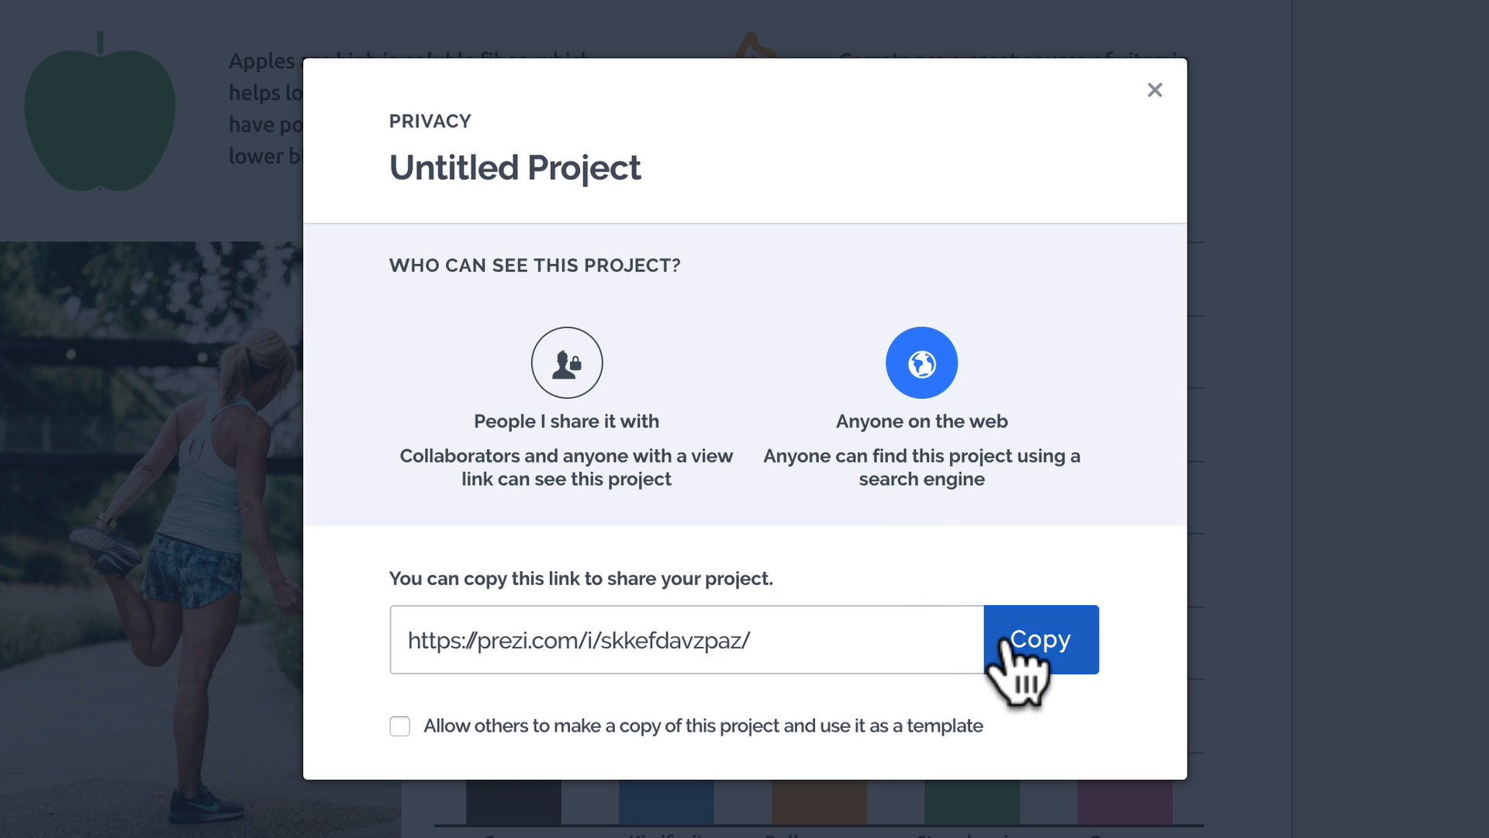
left_click(1155, 89)
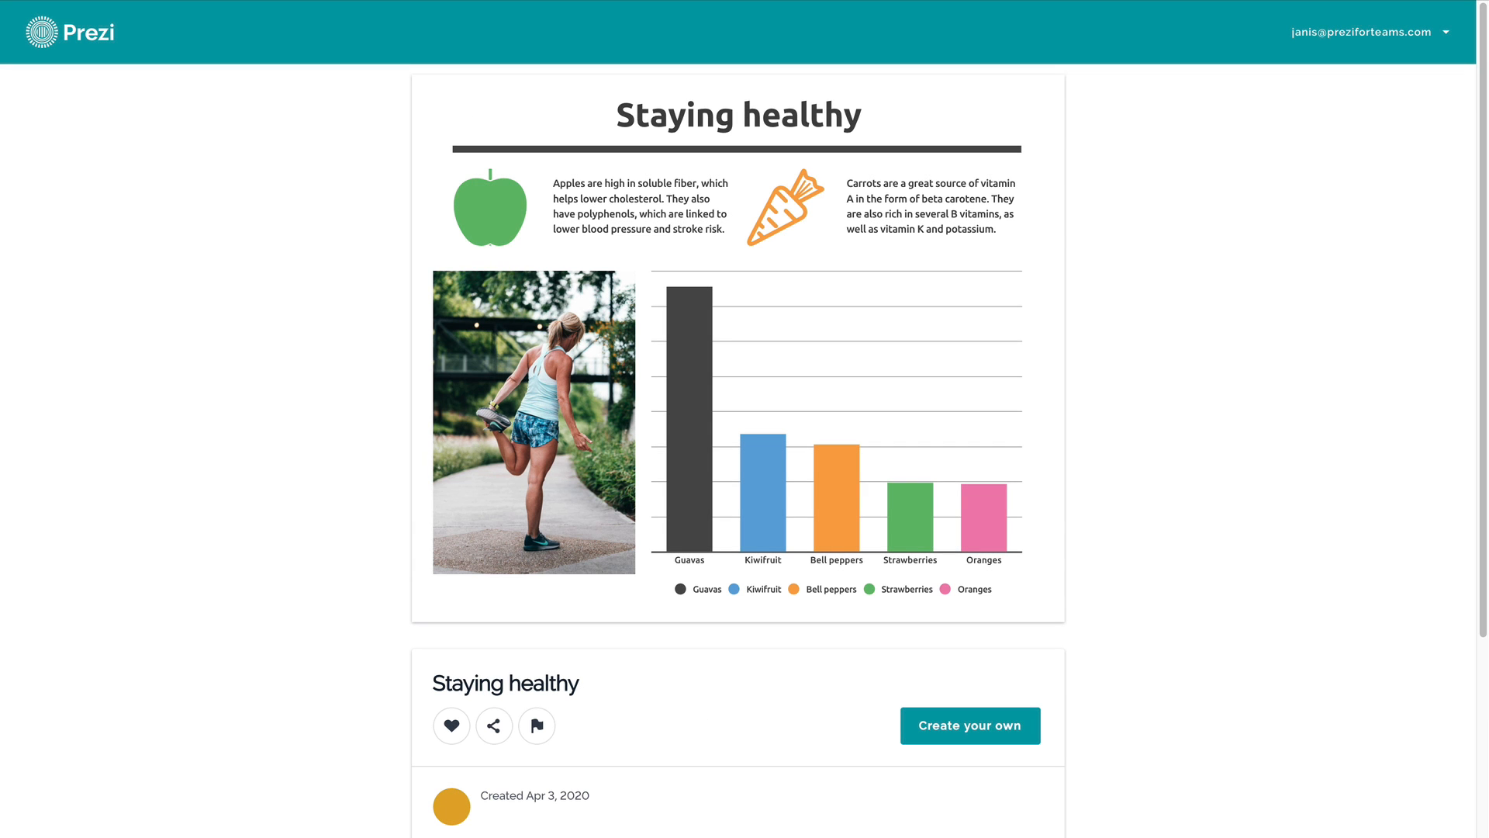